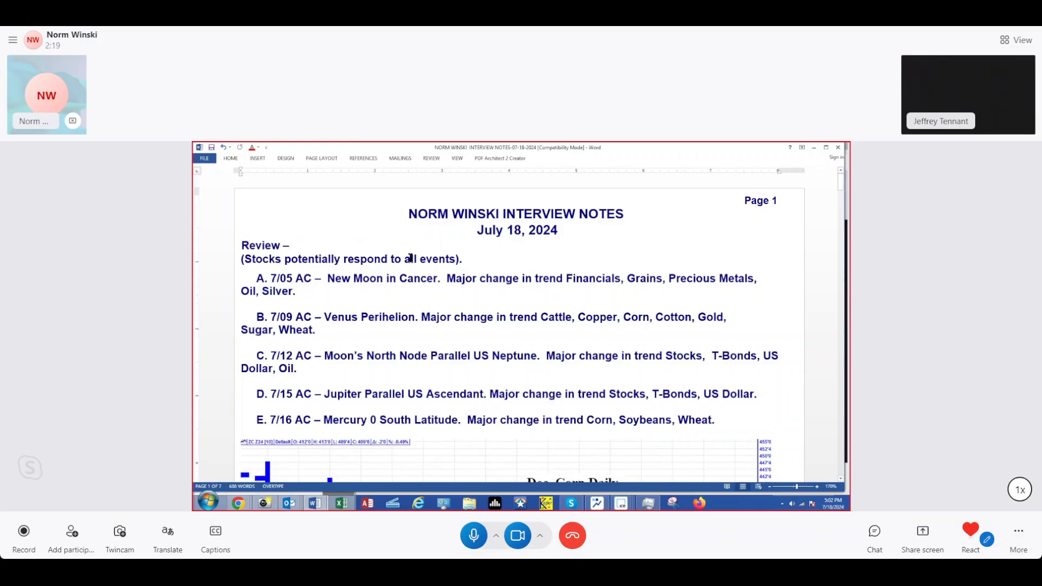
Step: Scroll past the July 18, 2024 title to the five market events above the Dec. Corn Daily chart
scroll(down, 3)
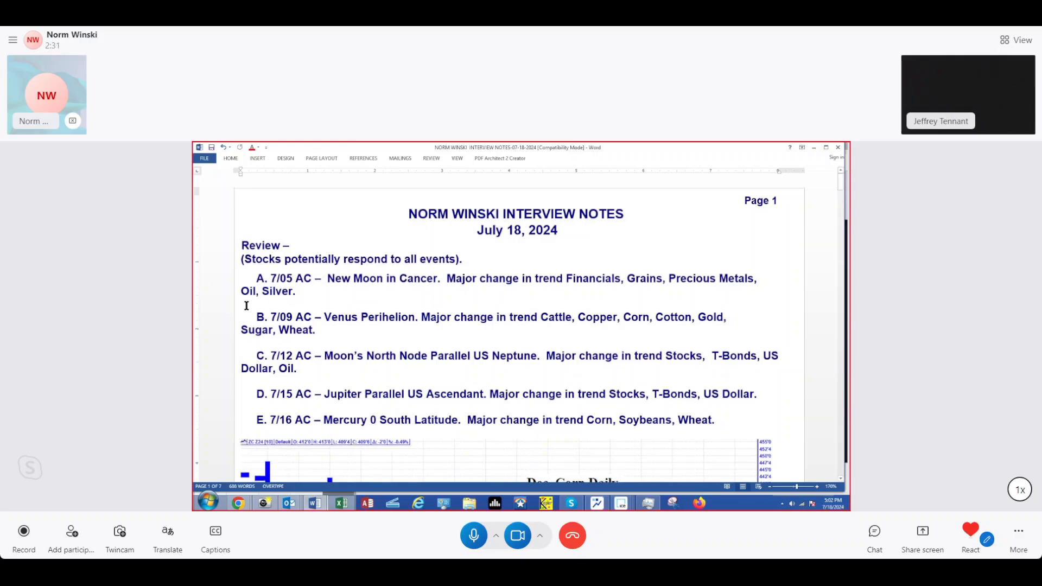
scroll(down, 3)
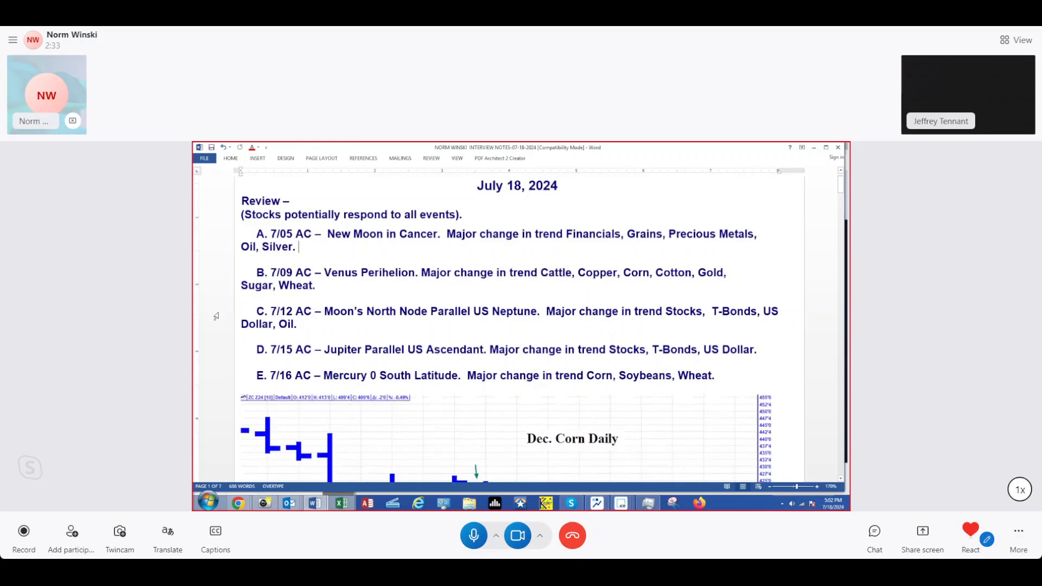
mouse_move(226, 283)
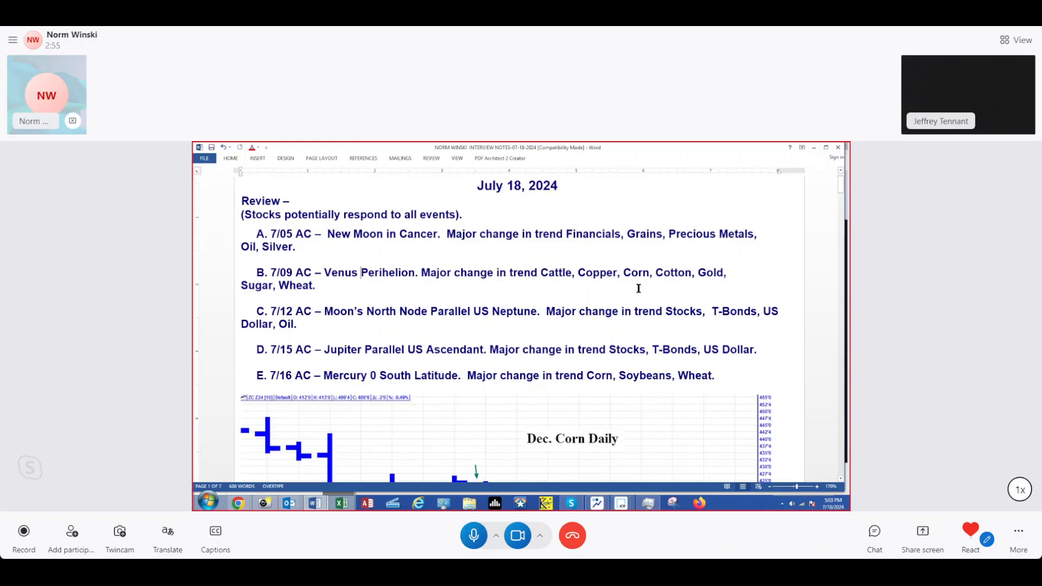
scroll(down, 3)
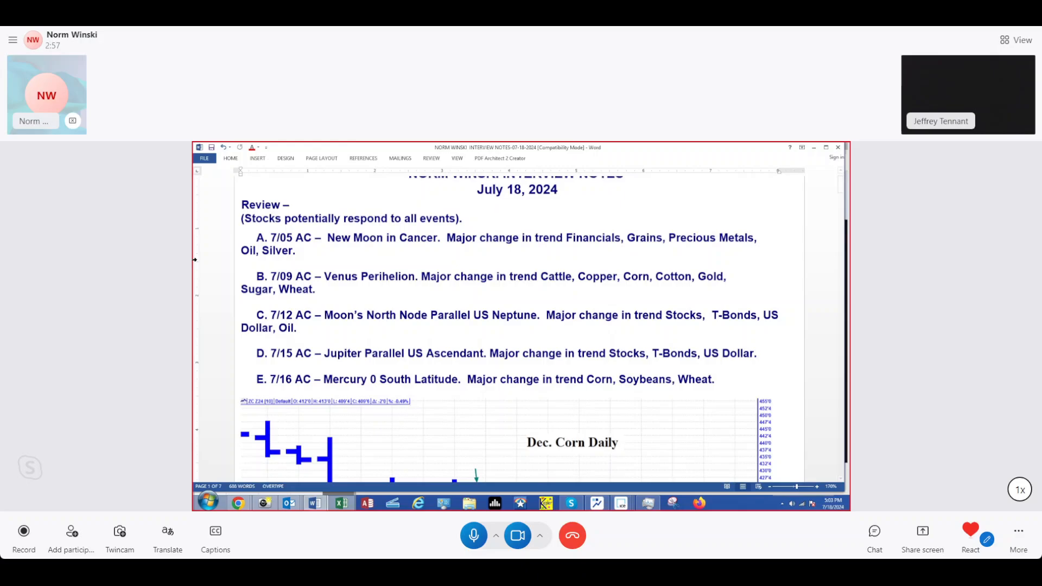
scroll(down, 3)
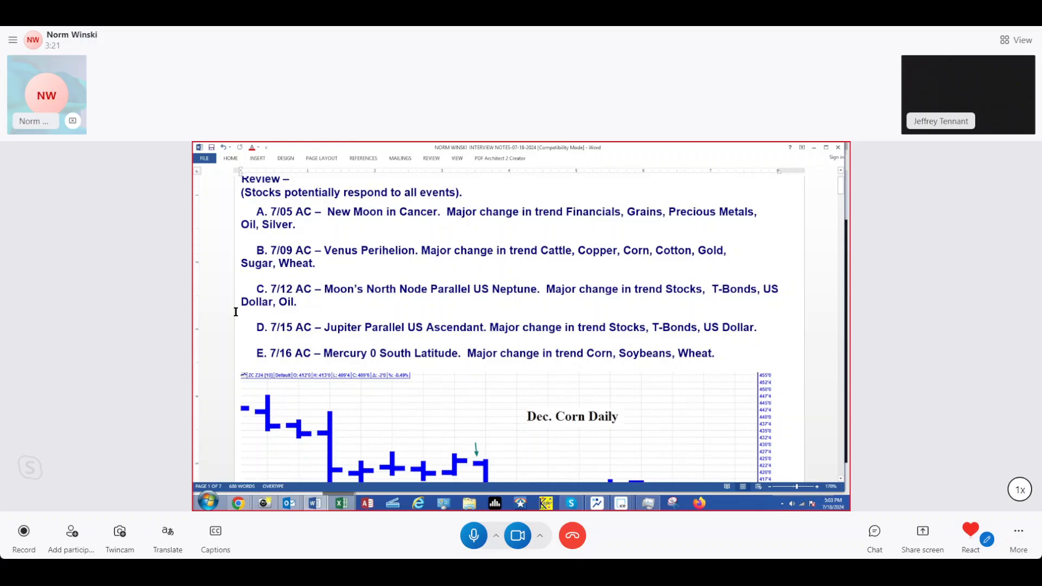
Step: Scroll until the full Dec. Corn Daily chart, late June through July 18, is visible
scroll(down, 3)
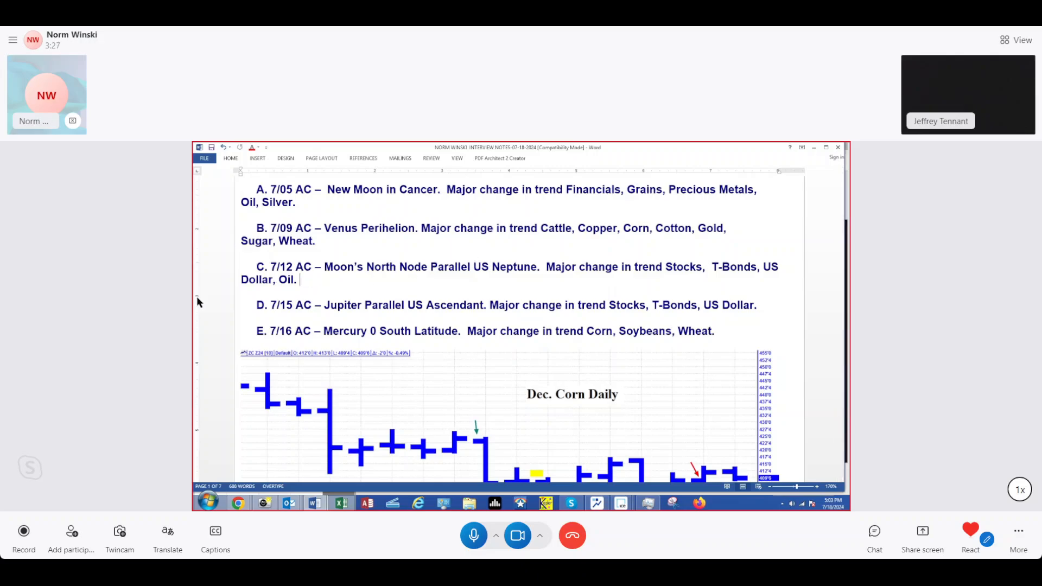
scroll(down, 3)
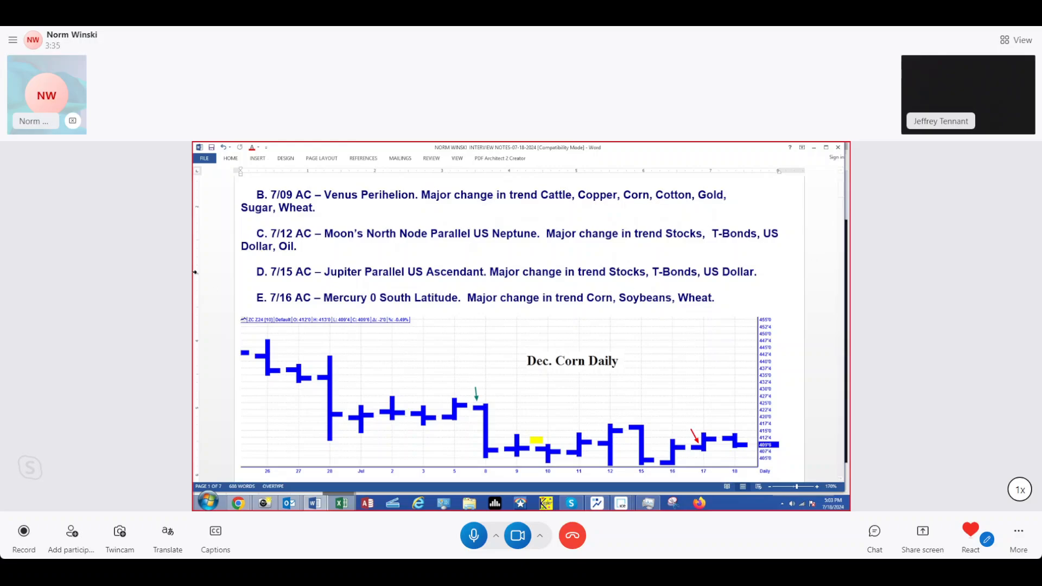
scroll(down, 3)
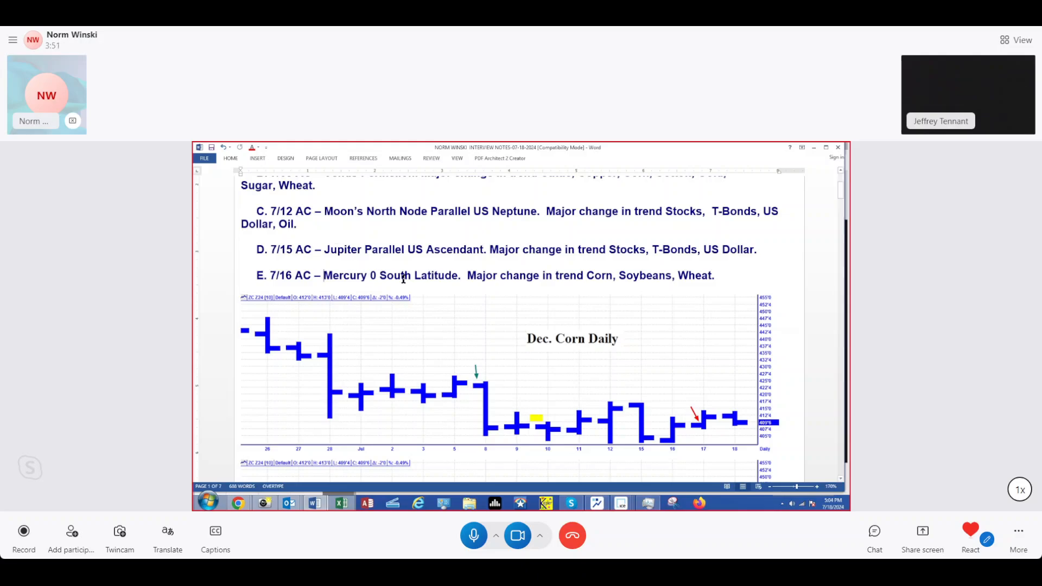
scroll(down, 3)
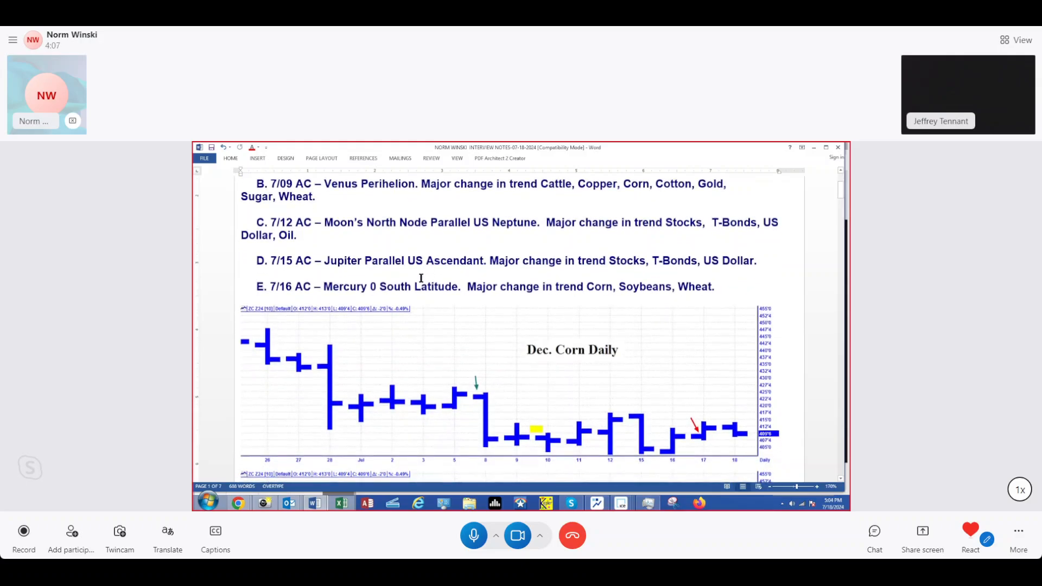
Step: Scroll to the full Nov. Soybeans Daily chart and the risk disclaimer ending page 1
scroll(down, 3)
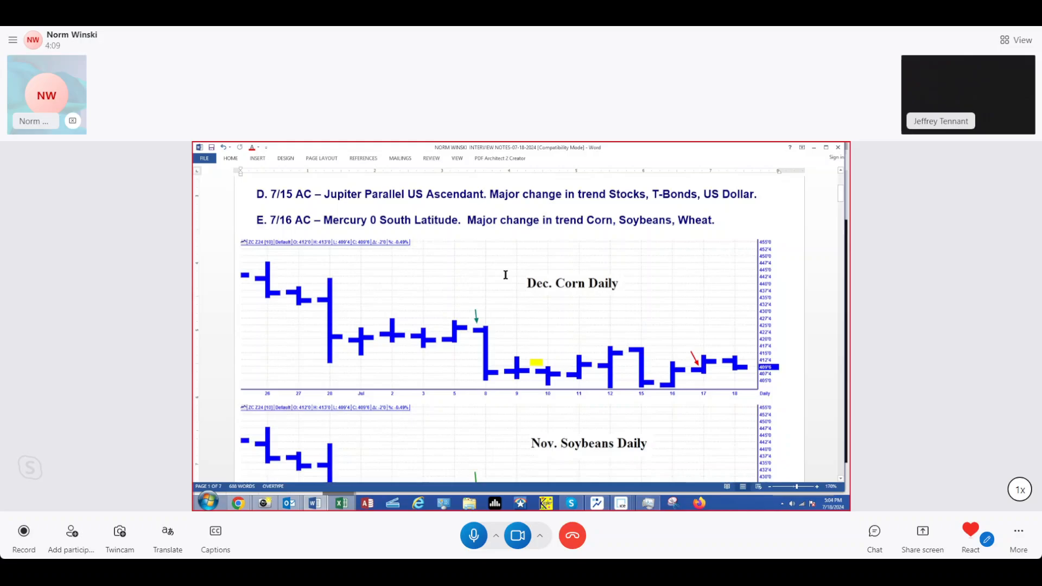
scroll(down, 3)
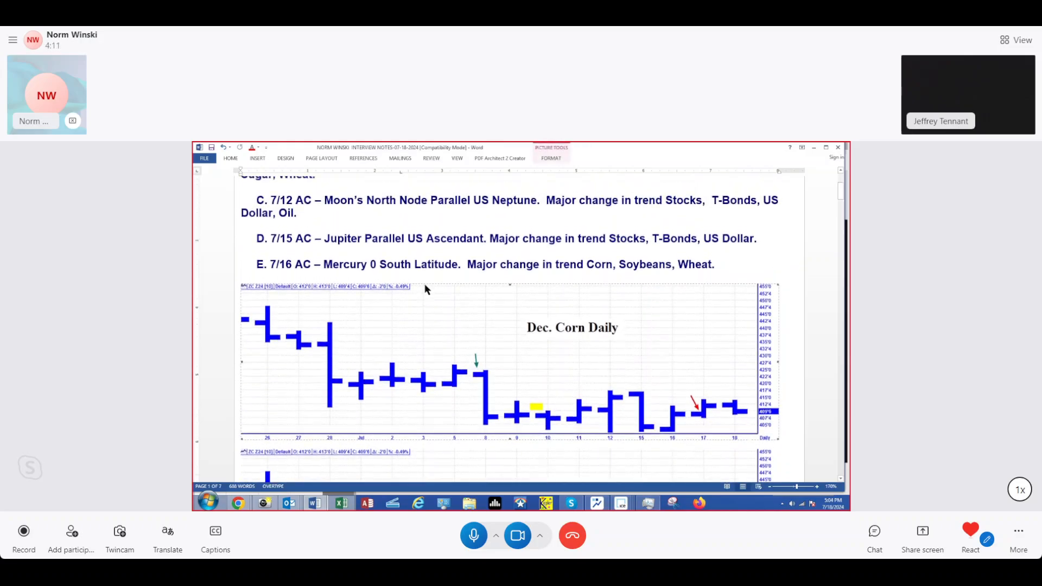
scroll(down, 3)
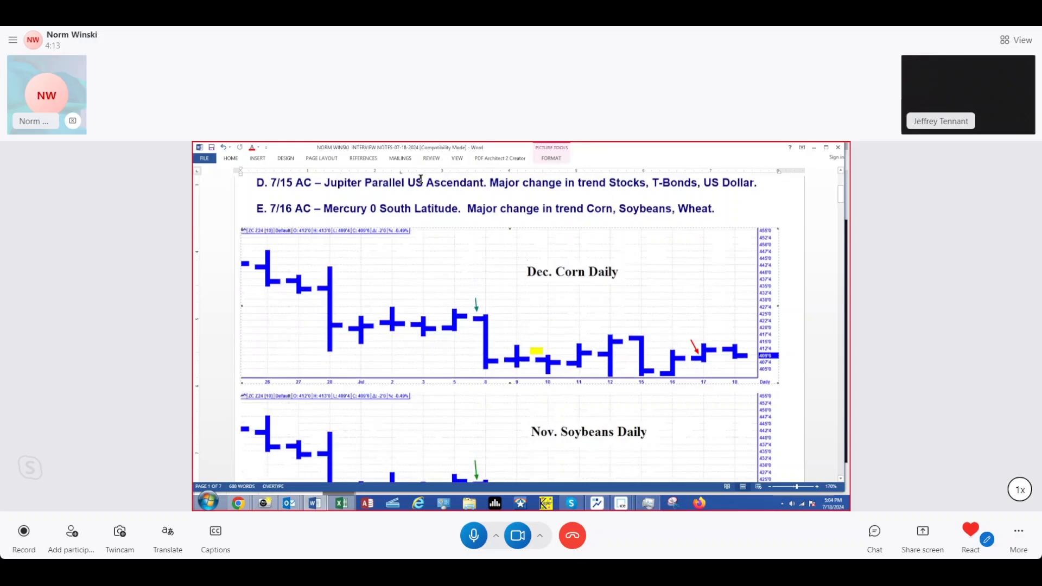
scroll(down, 3)
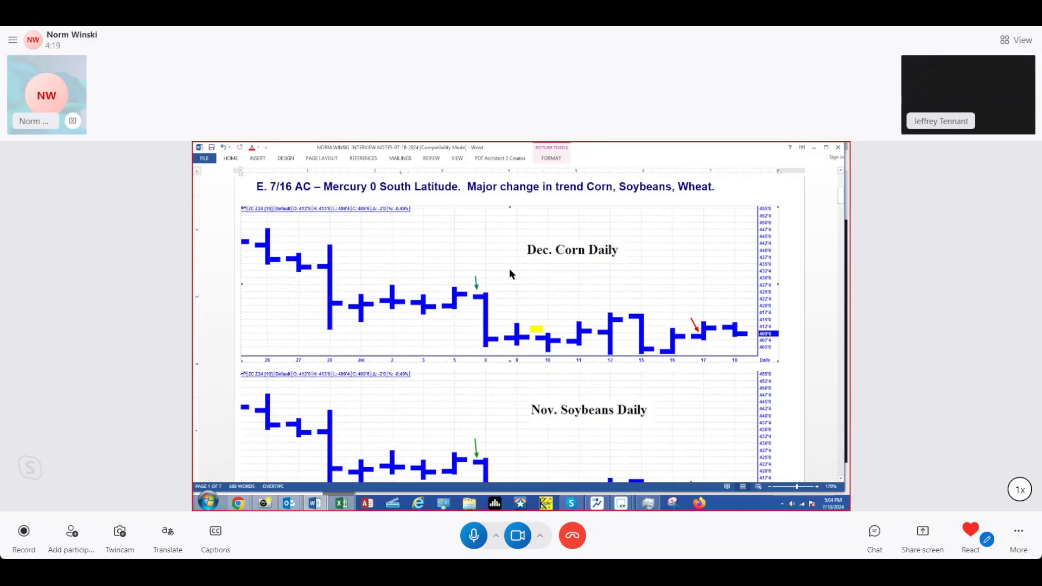
mouse_move(505, 310)
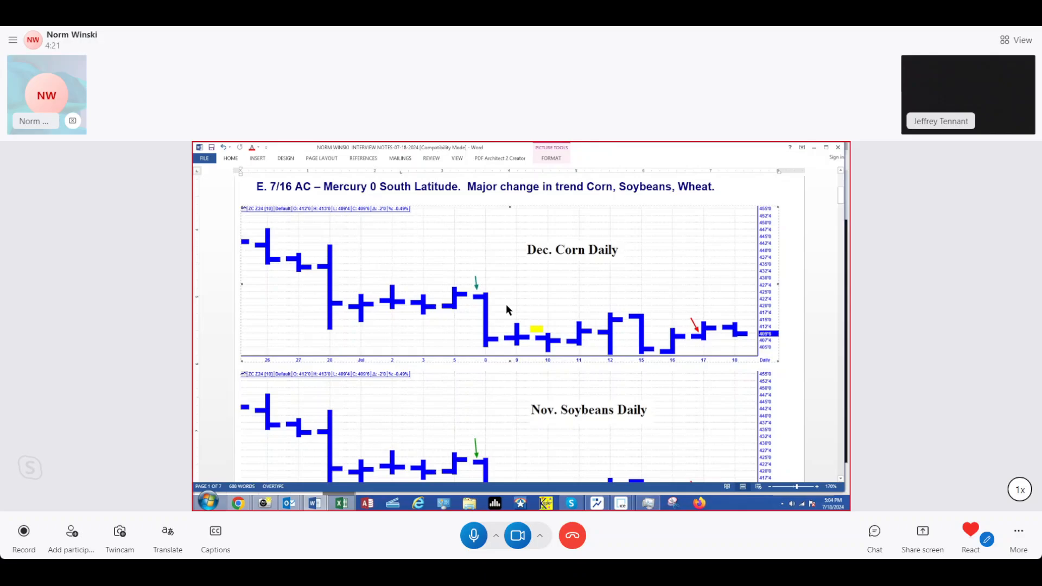
mouse_move(493, 345)
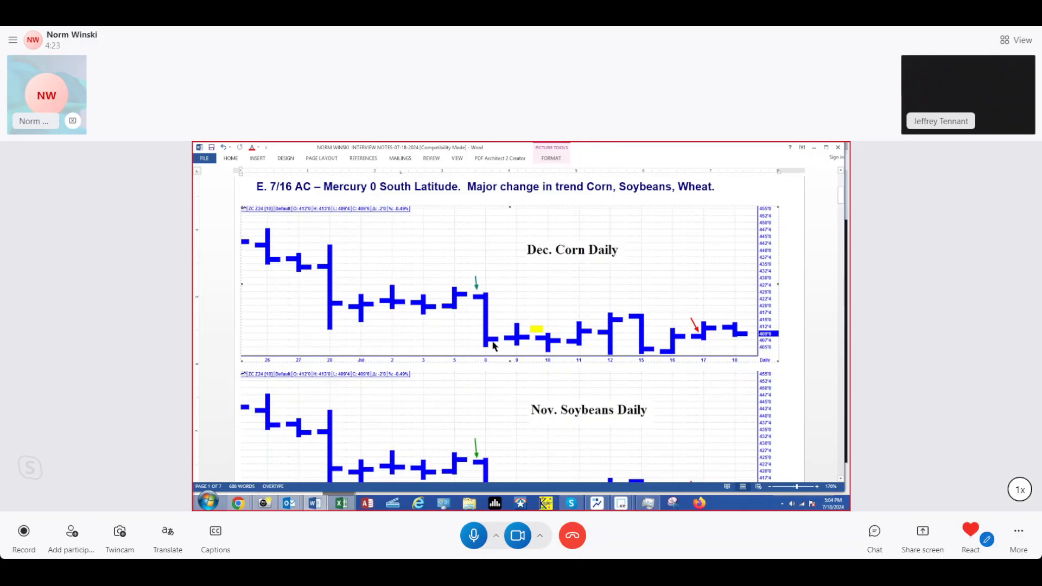
mouse_move(532, 341)
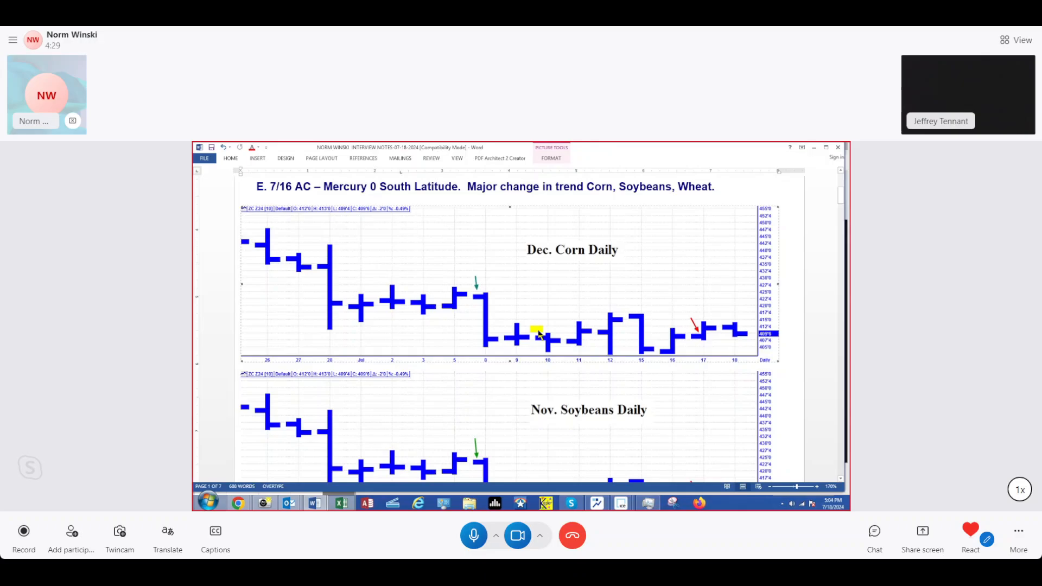
mouse_move(542, 342)
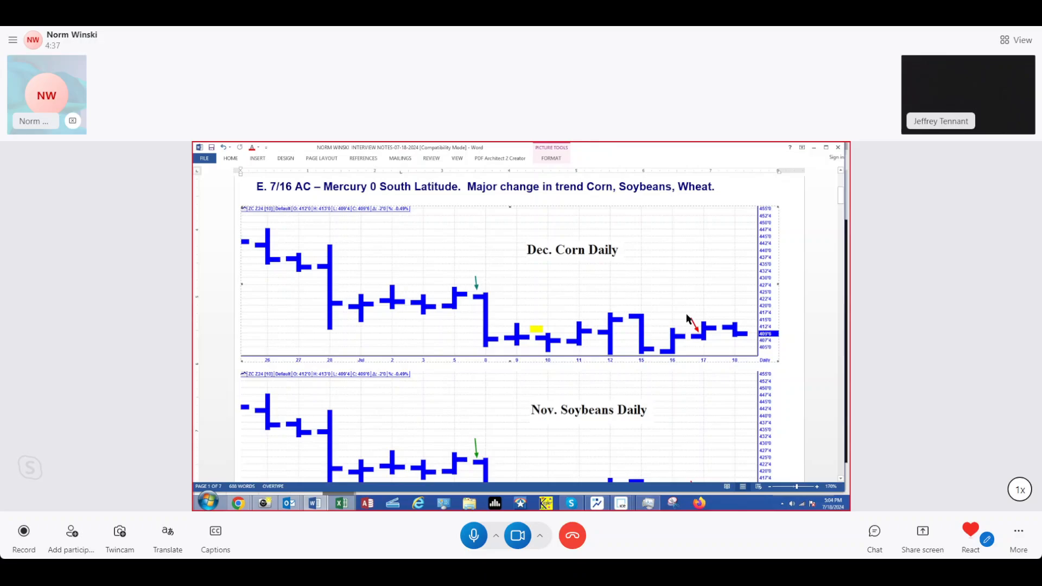
scroll(down, 3)
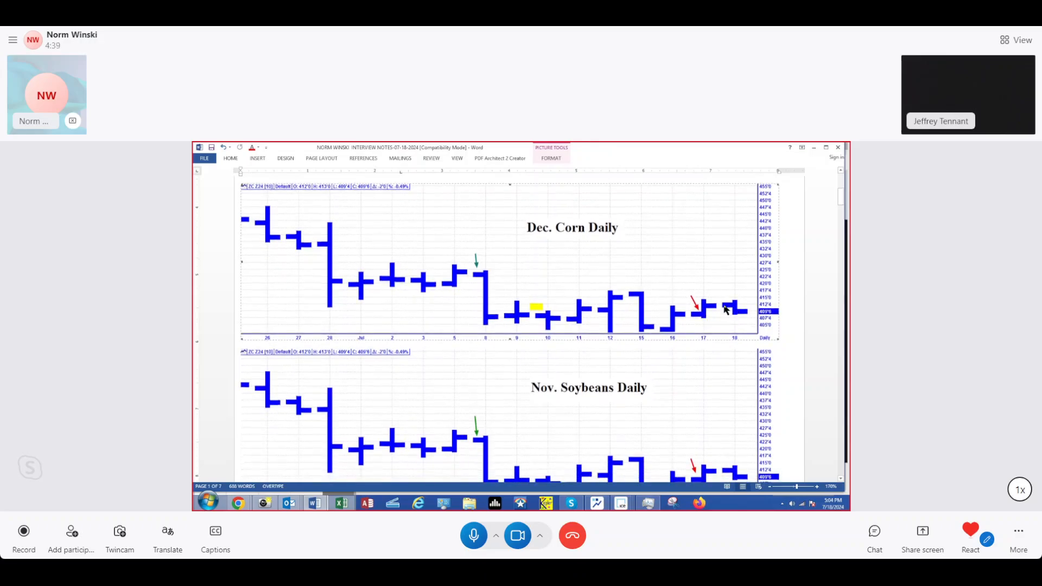
scroll(down, 3)
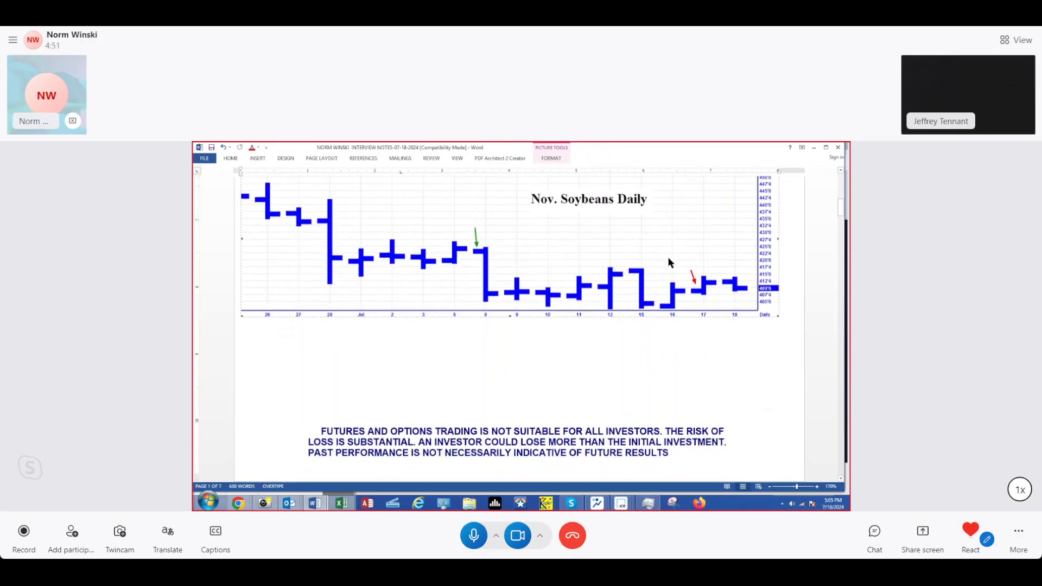
Step: Scroll through the Dec. Wheat, Aug. Cattle and Dec. Cotton daily charts
scroll(down, 3)
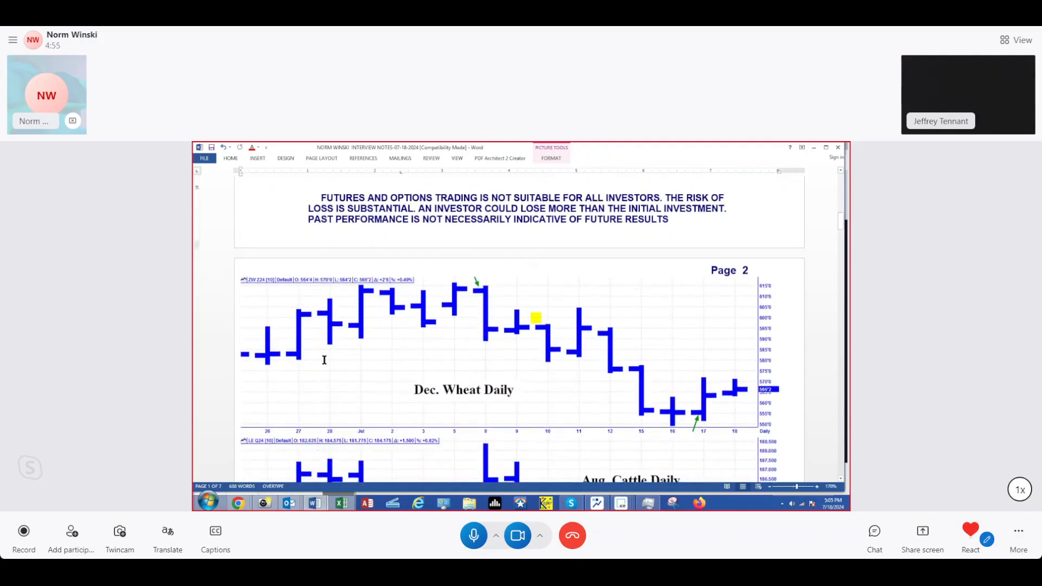
mouse_move(472, 307)
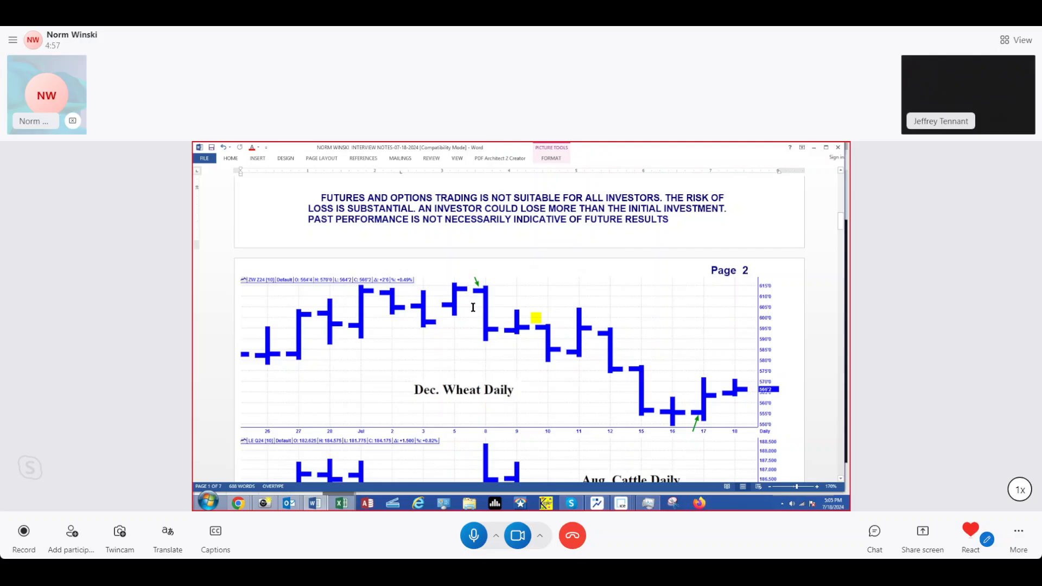
click(476, 285)
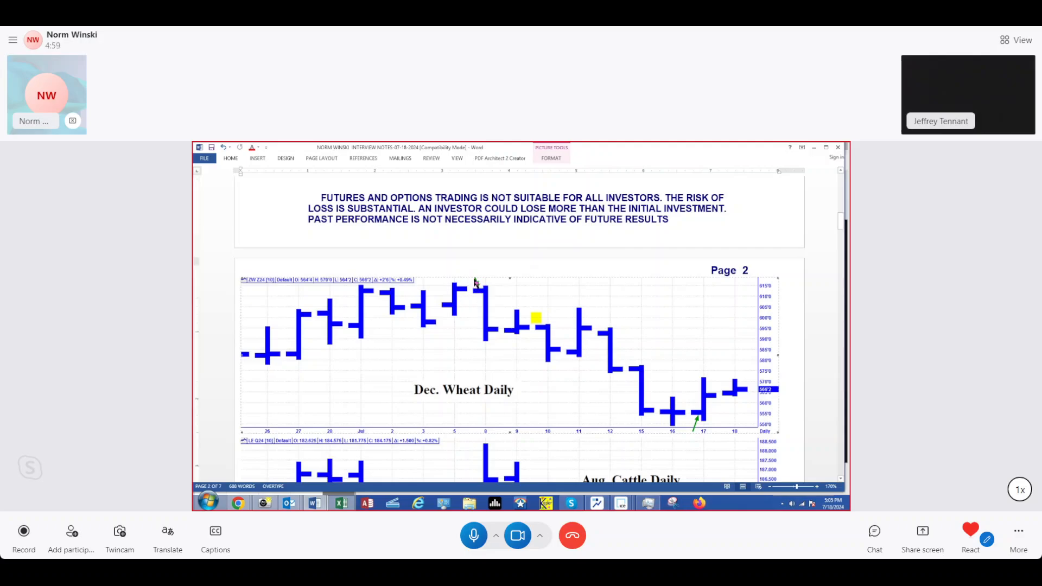
mouse_move(501, 330)
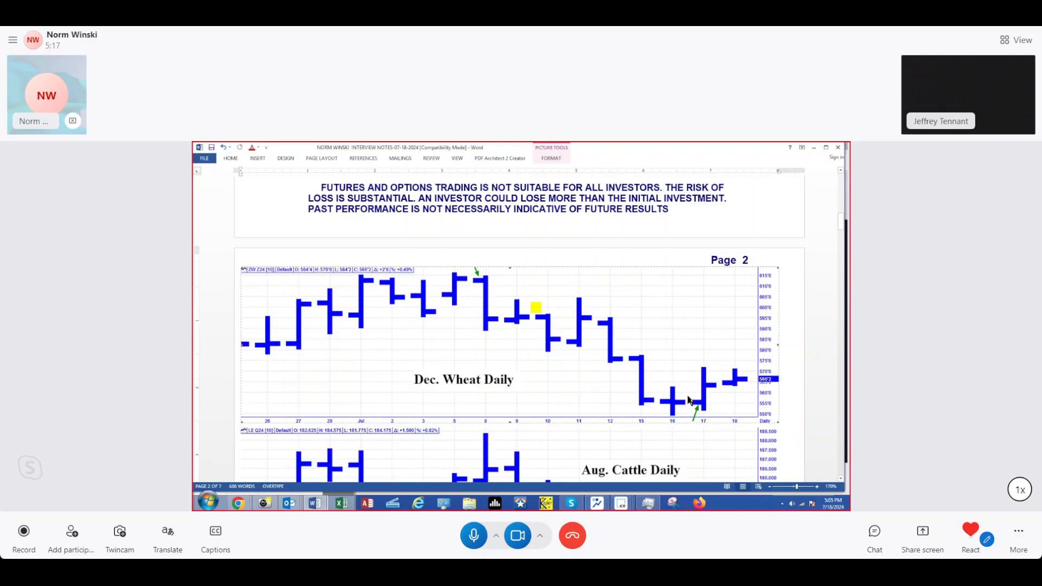
scroll(down, 3)
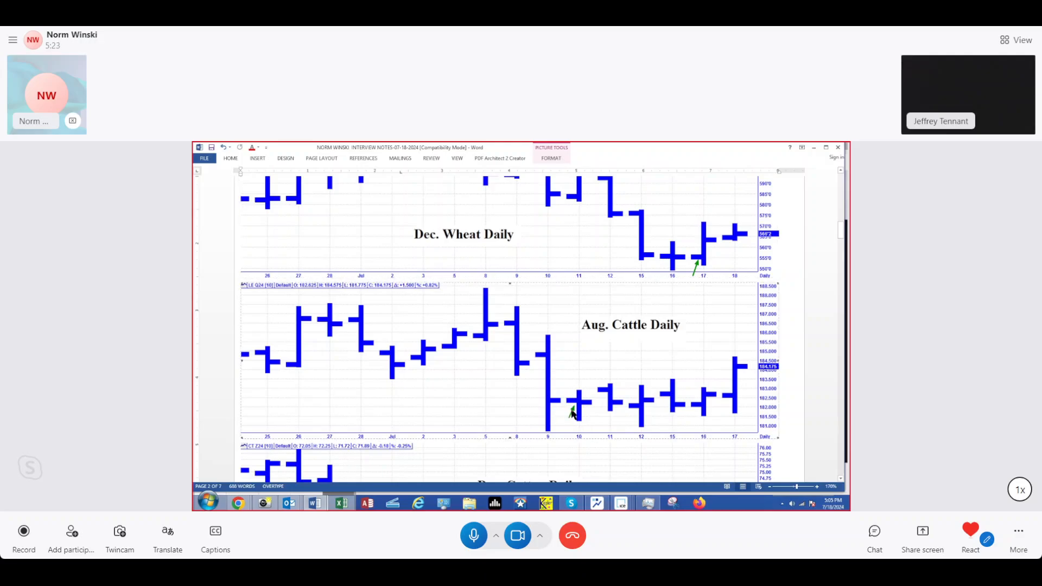
mouse_move(602, 403)
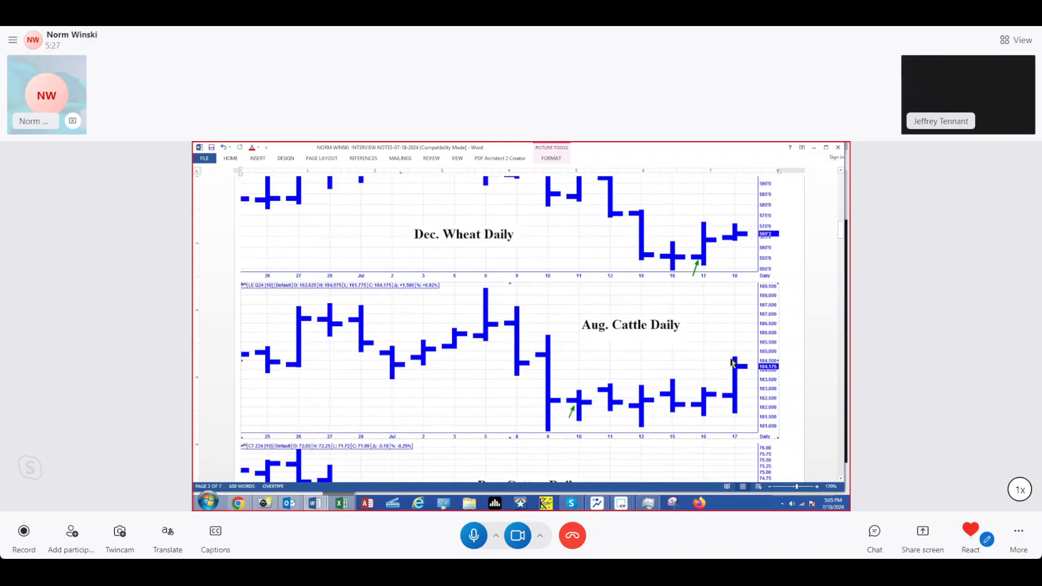
scroll(down, 3)
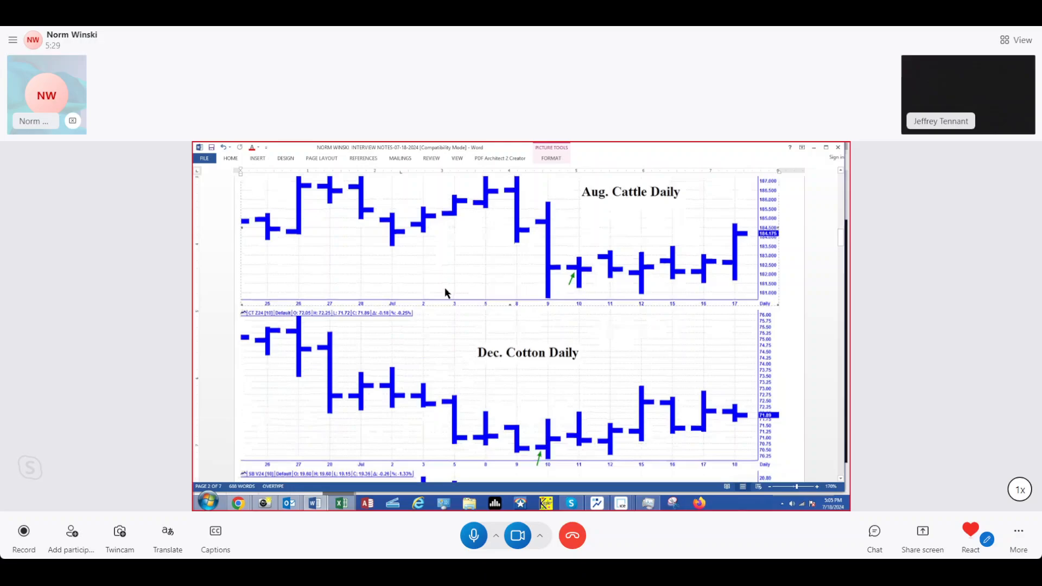
Step: Scroll past the Oct. Sugar chart and disclaimer to page 3's Sep. Crude Oil Daily chart
scroll(down, 3)
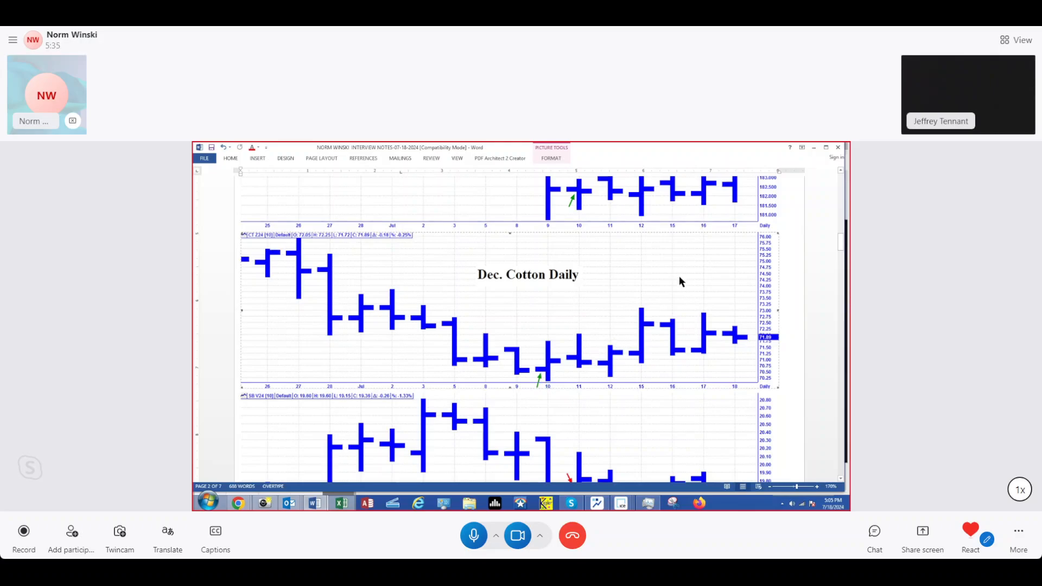
scroll(down, 3)
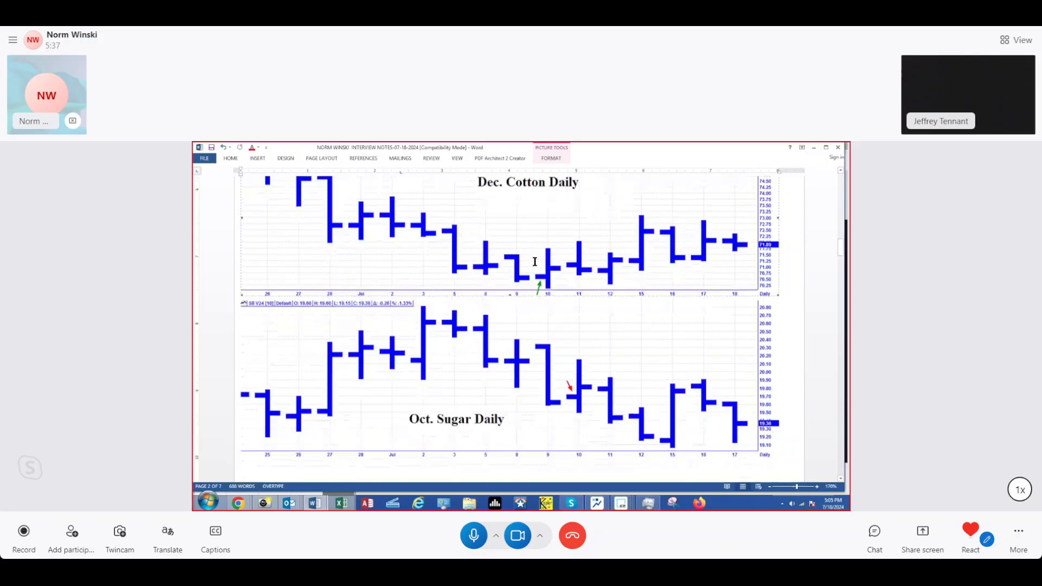
scroll(down, 3)
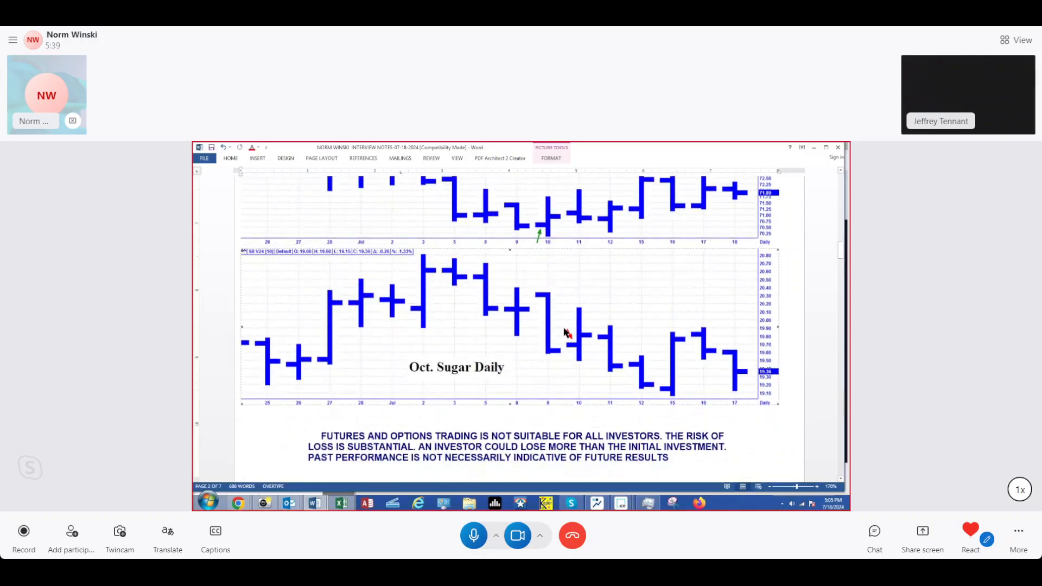
scroll(down, 3)
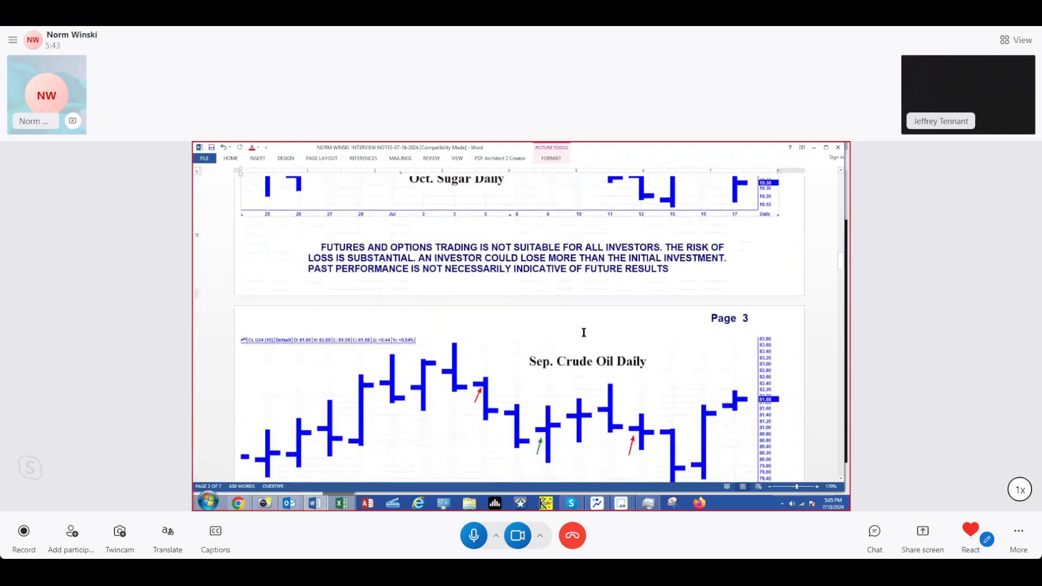
Step: Scroll until page 3's Sep. Copper Daily chart fills the window below the crude oil chart
scroll(down, 3)
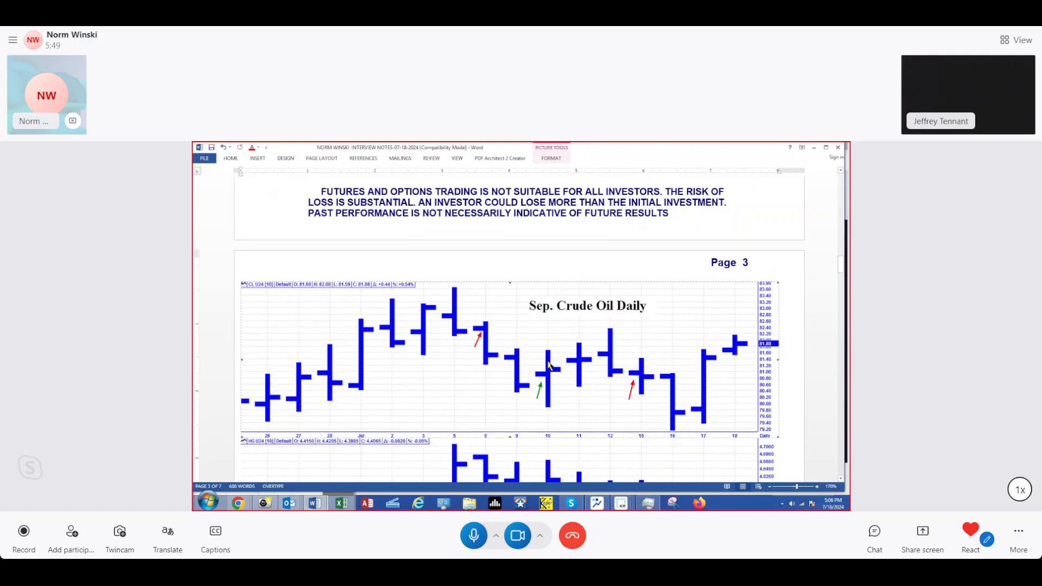
mouse_move(490, 338)
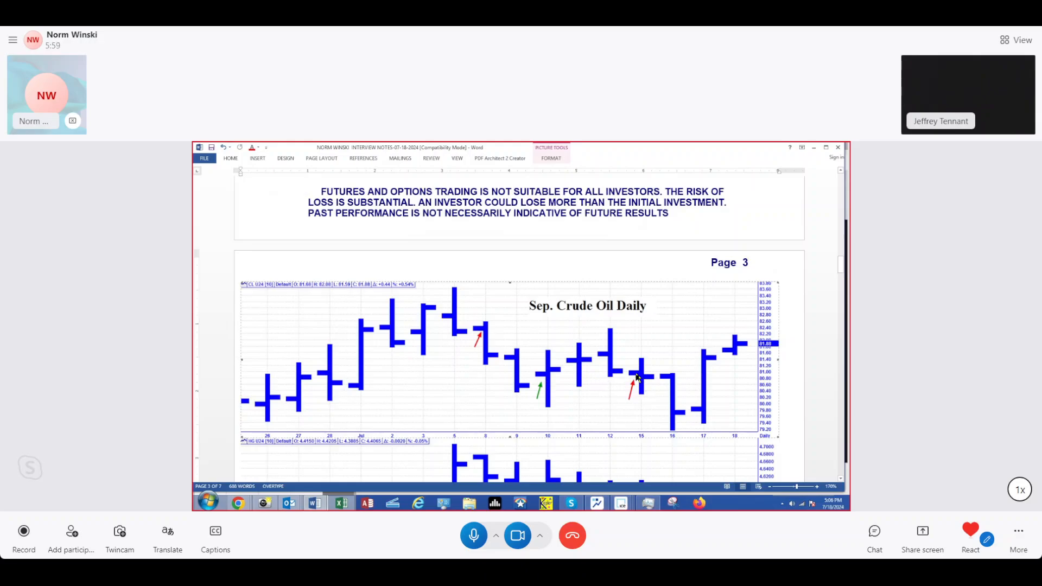
scroll(down, 3)
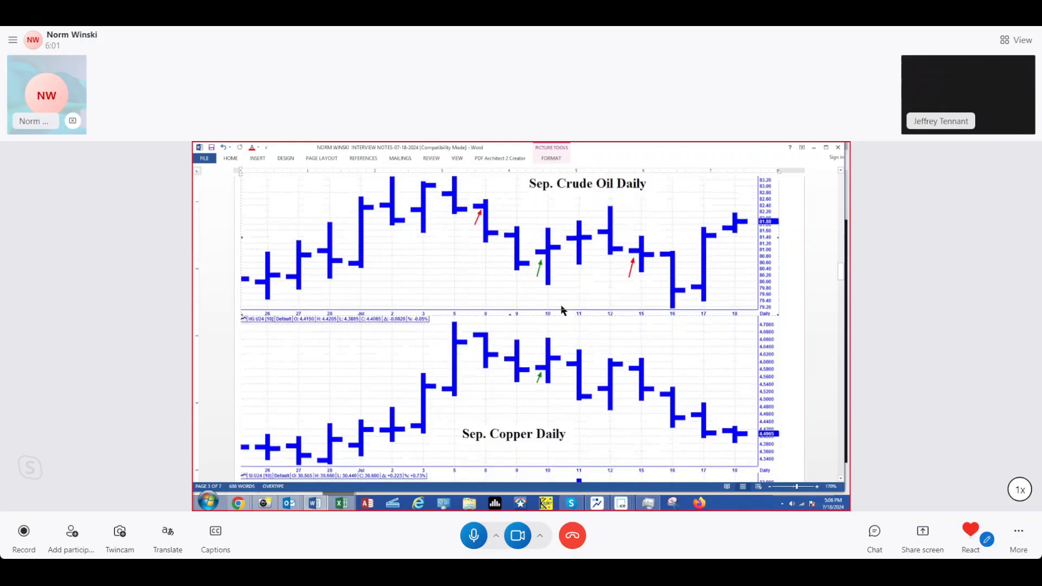
scroll(down, 3)
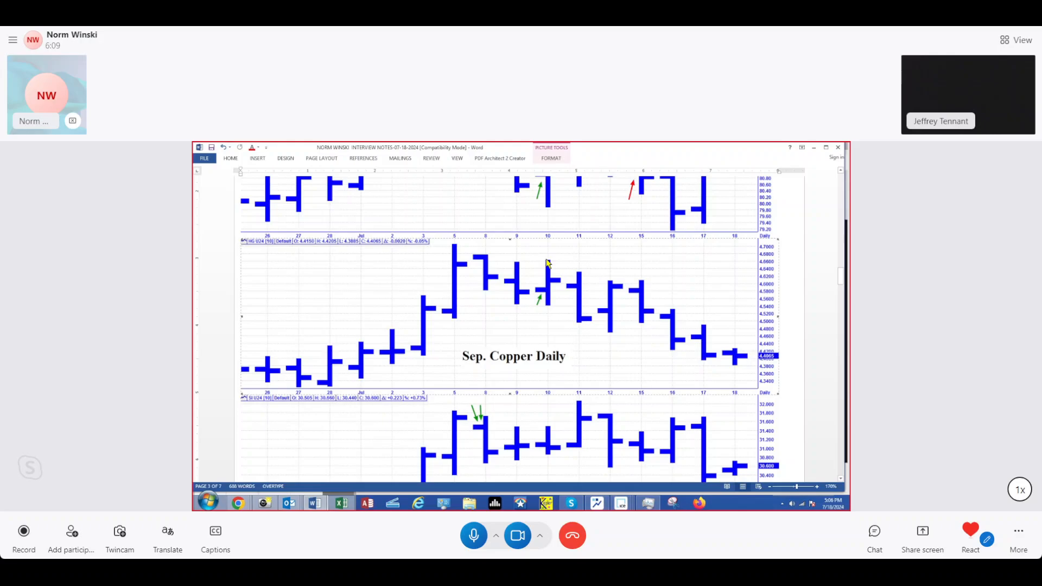
mouse_move(558, 275)
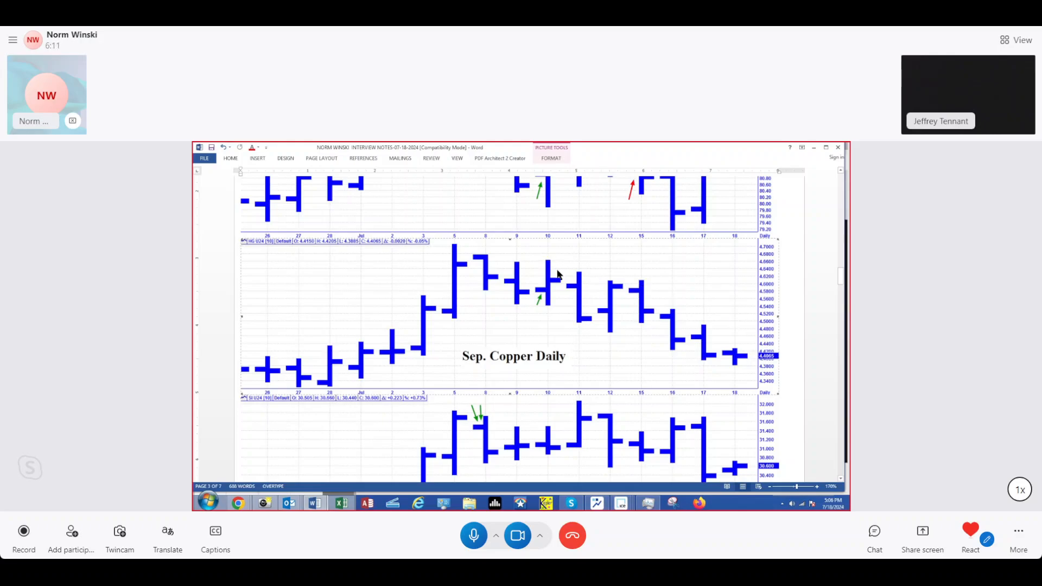
mouse_move(780, 322)
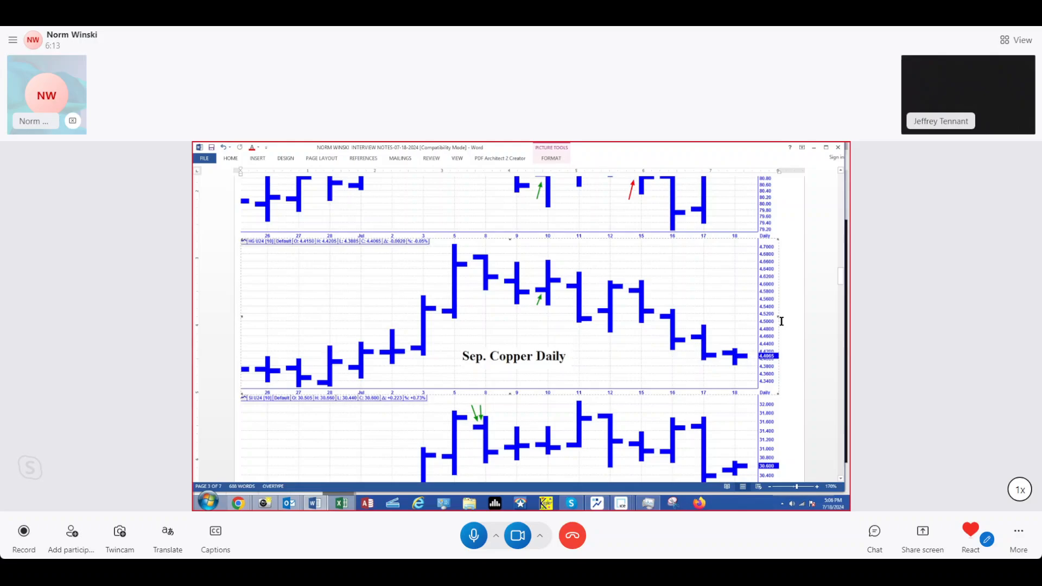
mouse_move(542, 293)
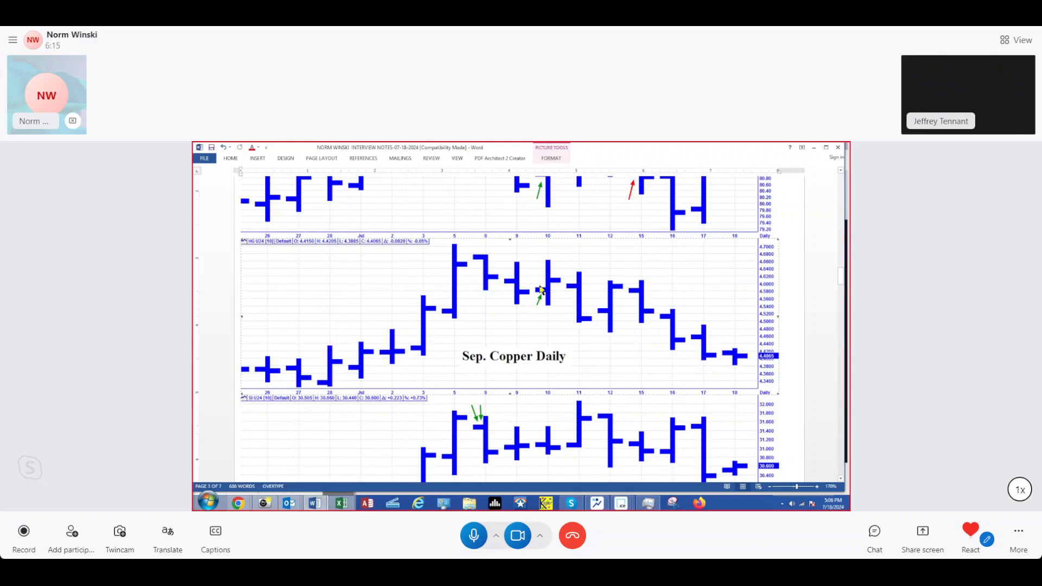
mouse_move(551, 266)
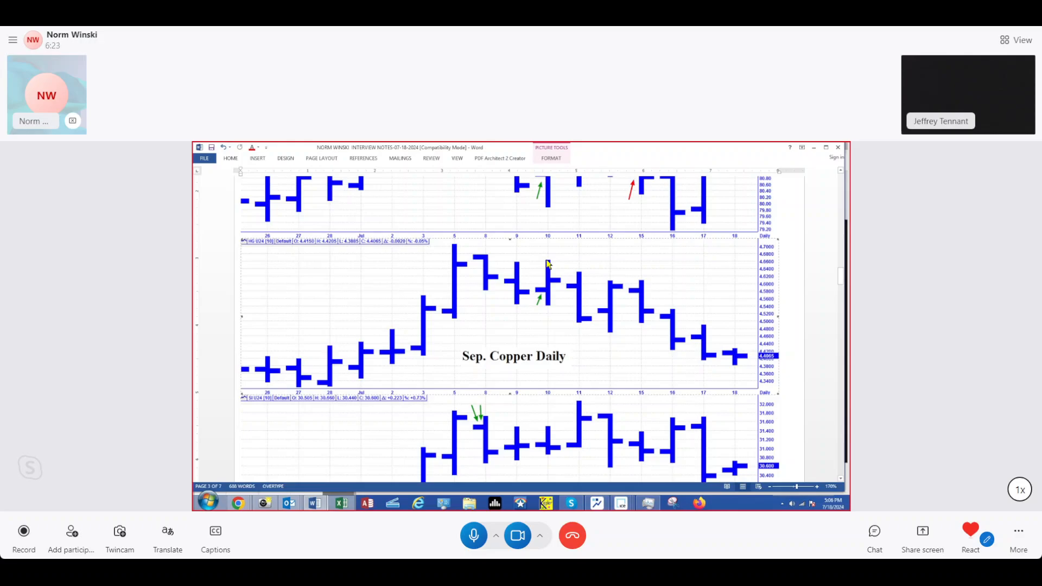
Step: Scroll past the Sep. Silver and Aug. Gold charts to page 4's S&P 500 Index Daily chart
scroll(down, 3)
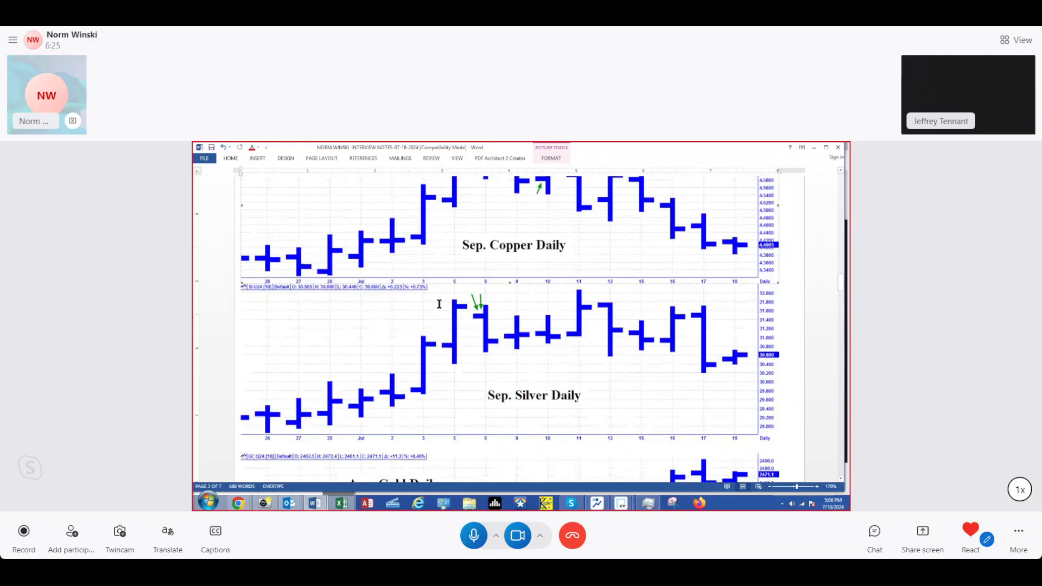
scroll(down, 3)
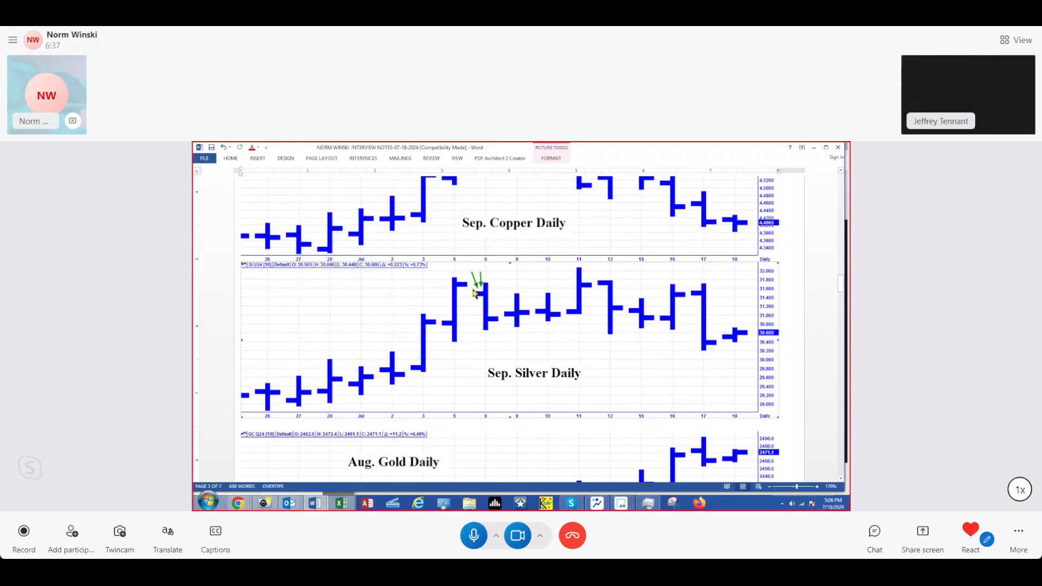
mouse_move(489, 296)
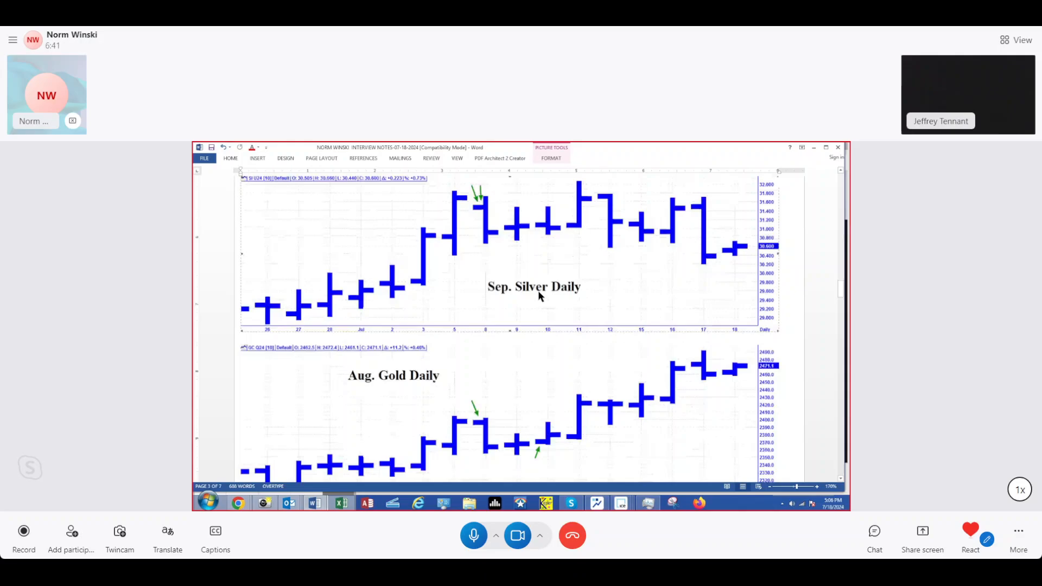
scroll(down, 3)
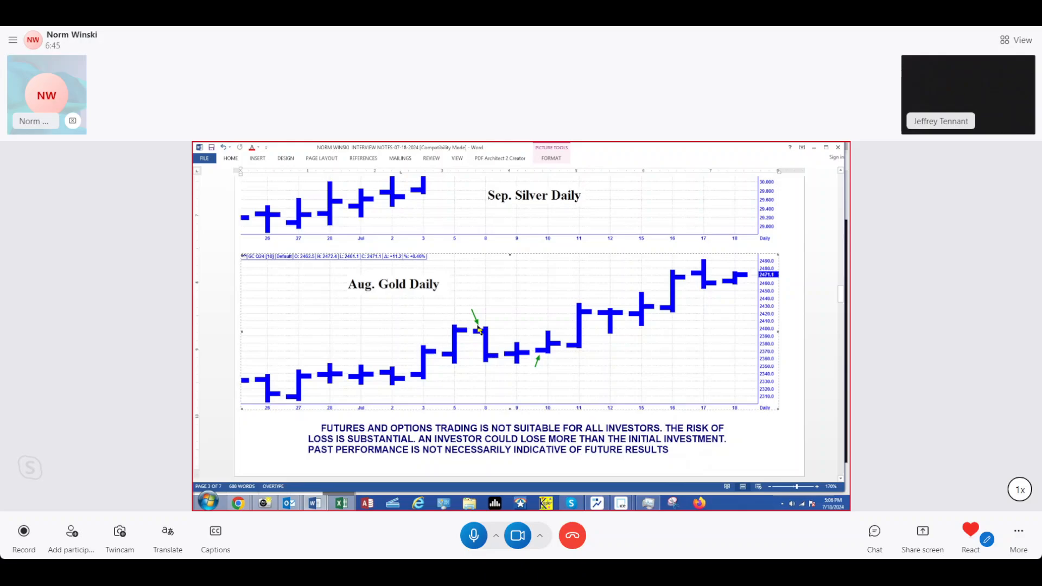
mouse_move(542, 361)
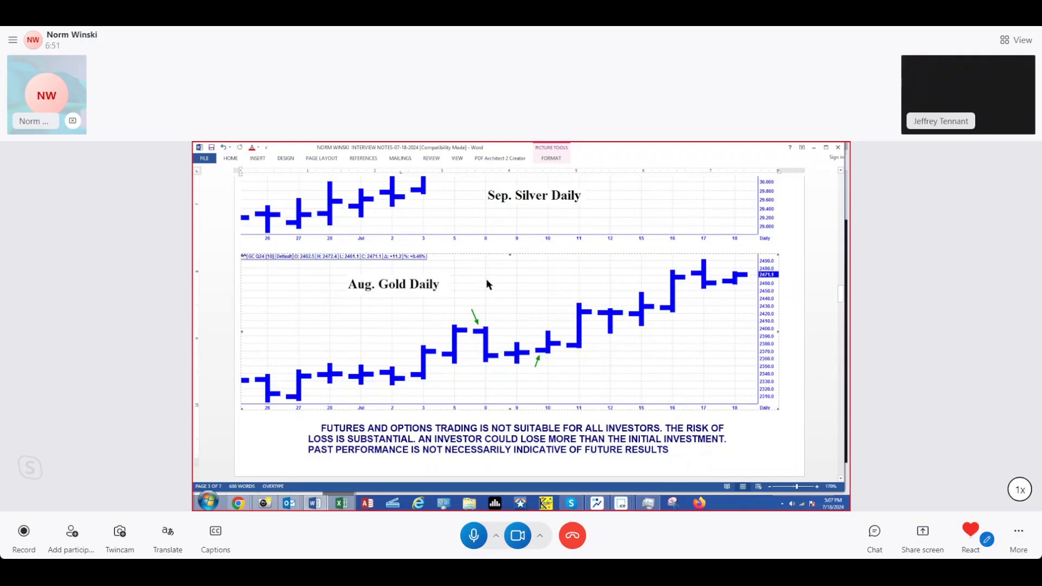
scroll(down, 3)
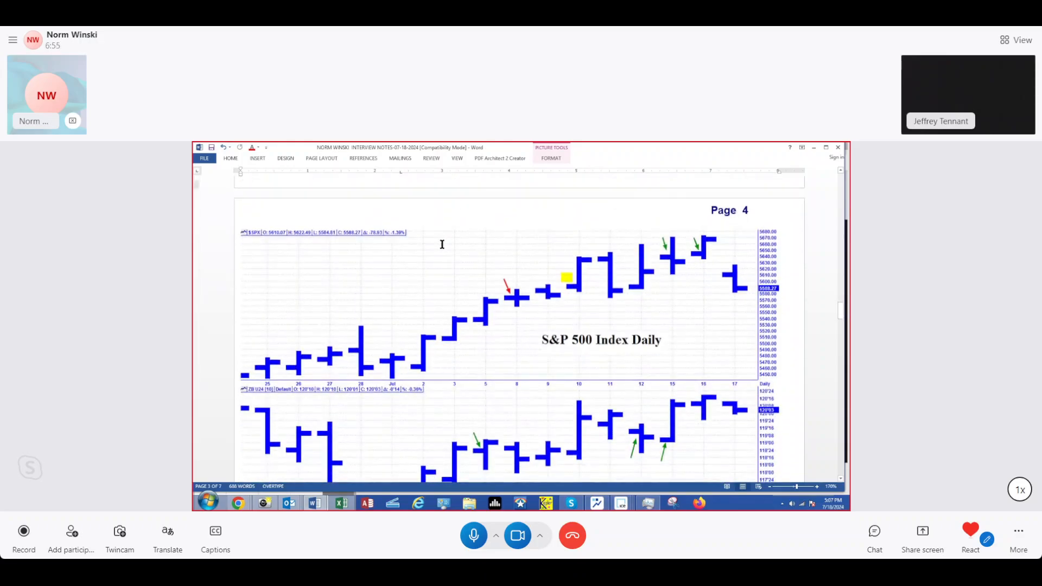
click(498, 296)
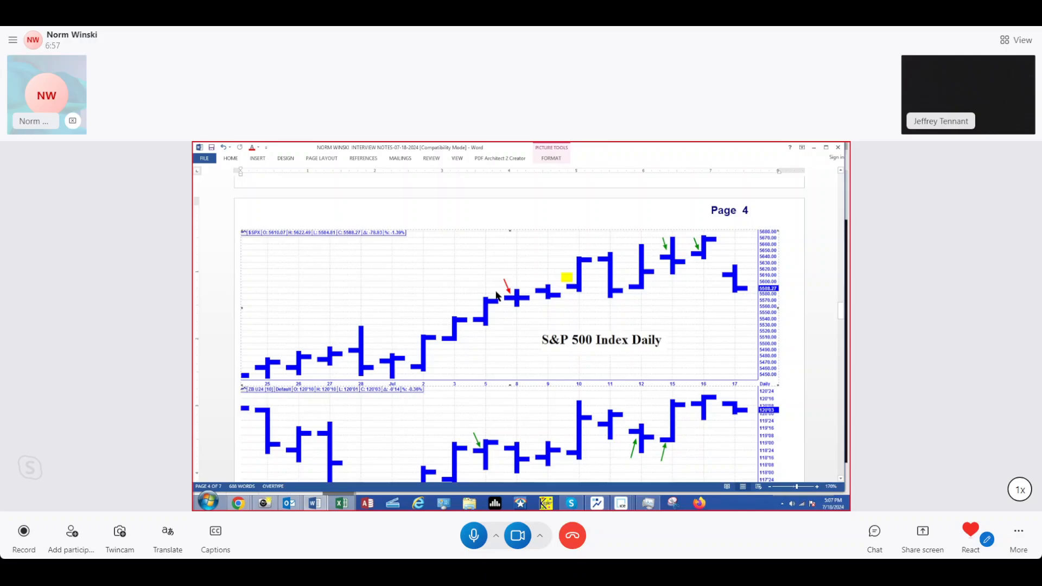
mouse_move(575, 249)
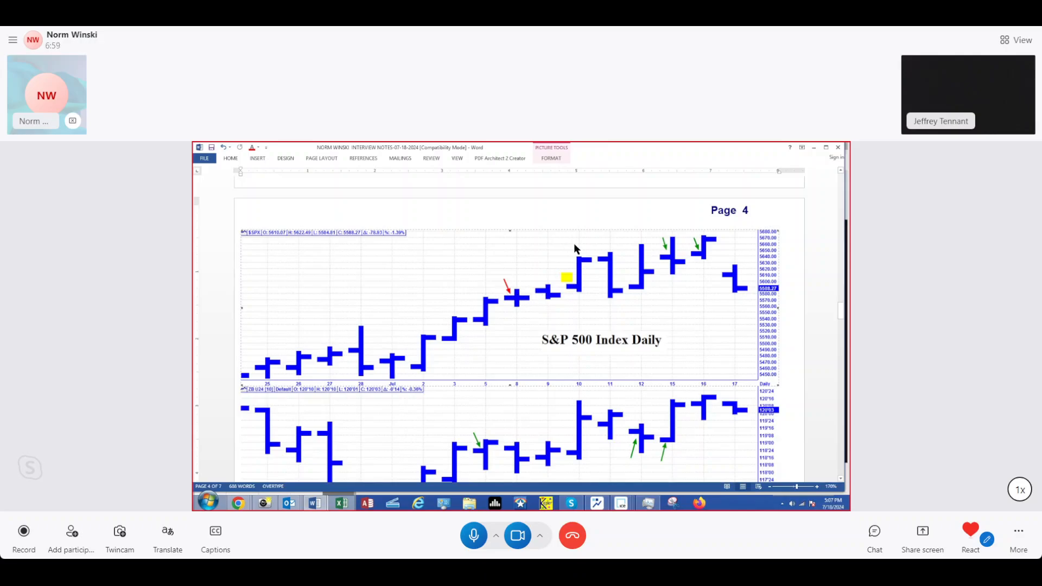
mouse_move(603, 288)
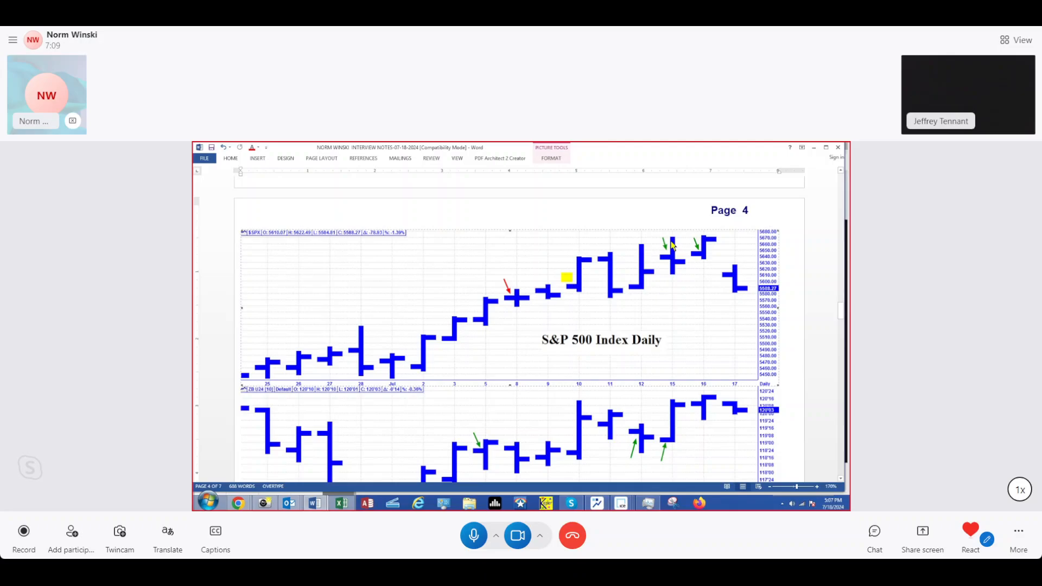
mouse_move(667, 262)
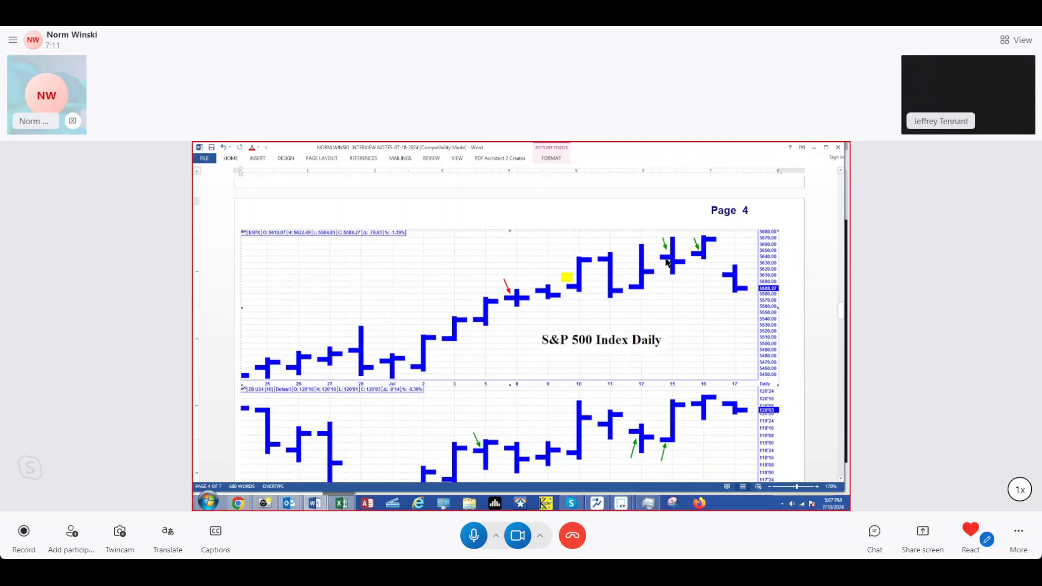
mouse_move(683, 241)
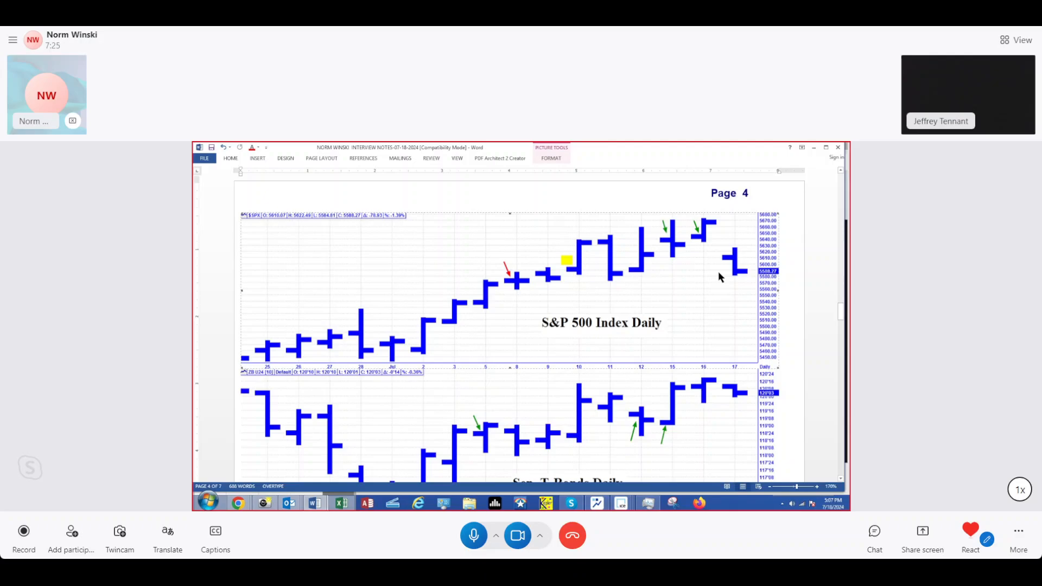
scroll(down, 3)
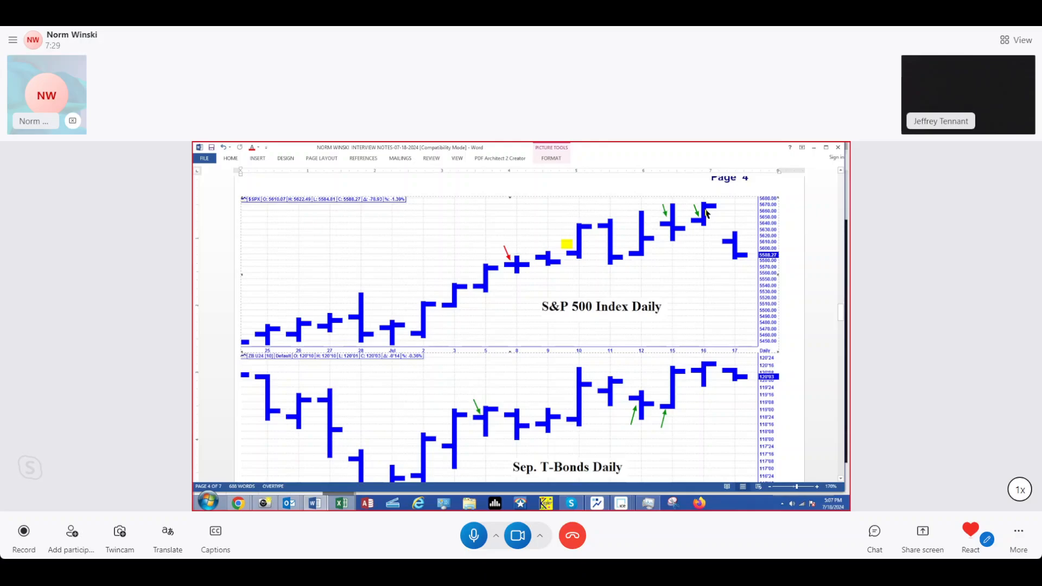
Step: Scroll through the Sep. T-Bonds Daily chart until the Sep. US $ Index chart begins below
scroll(down, 3)
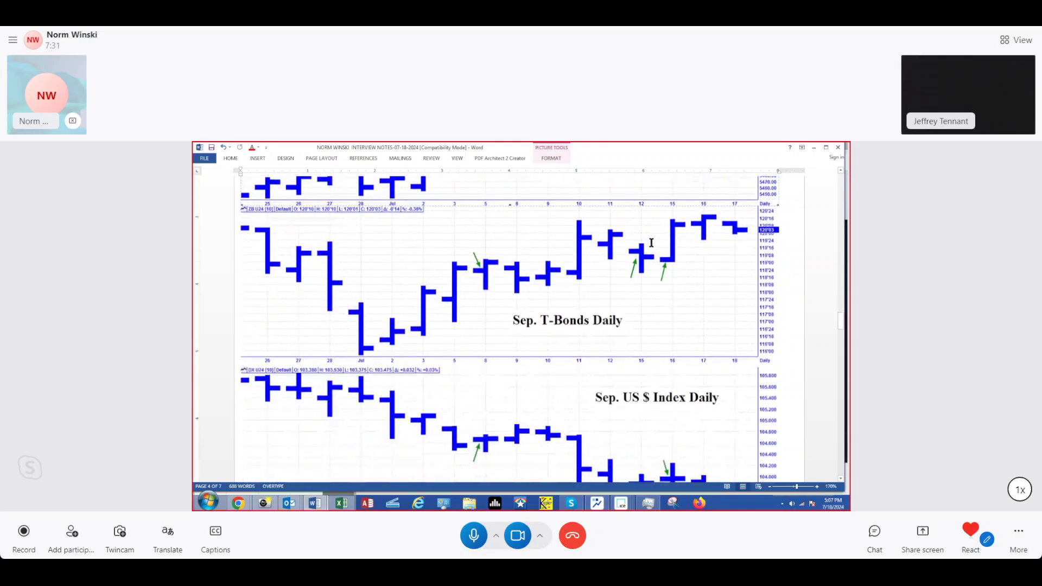
scroll(down, 3)
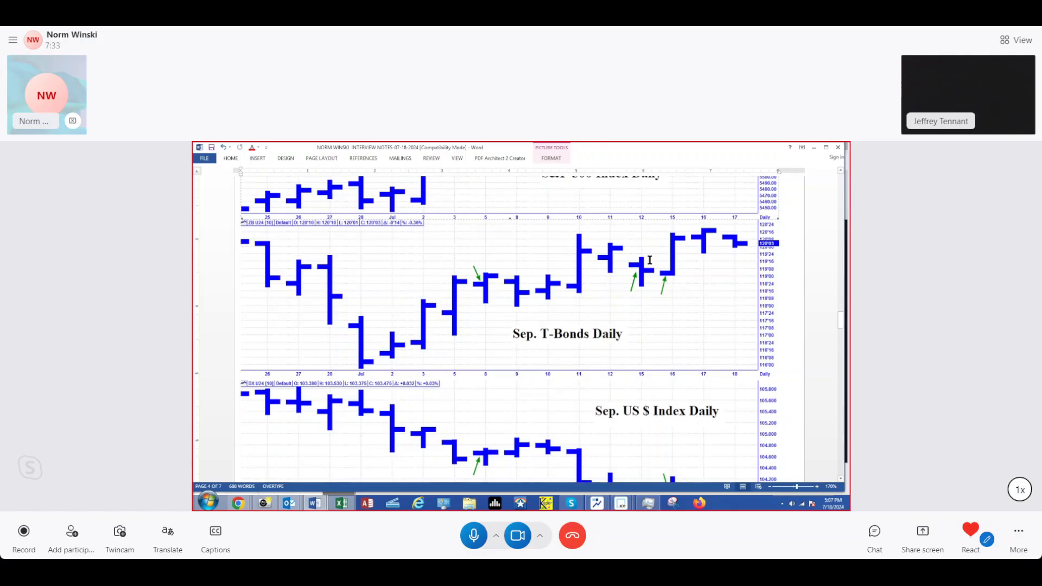
scroll(down, 3)
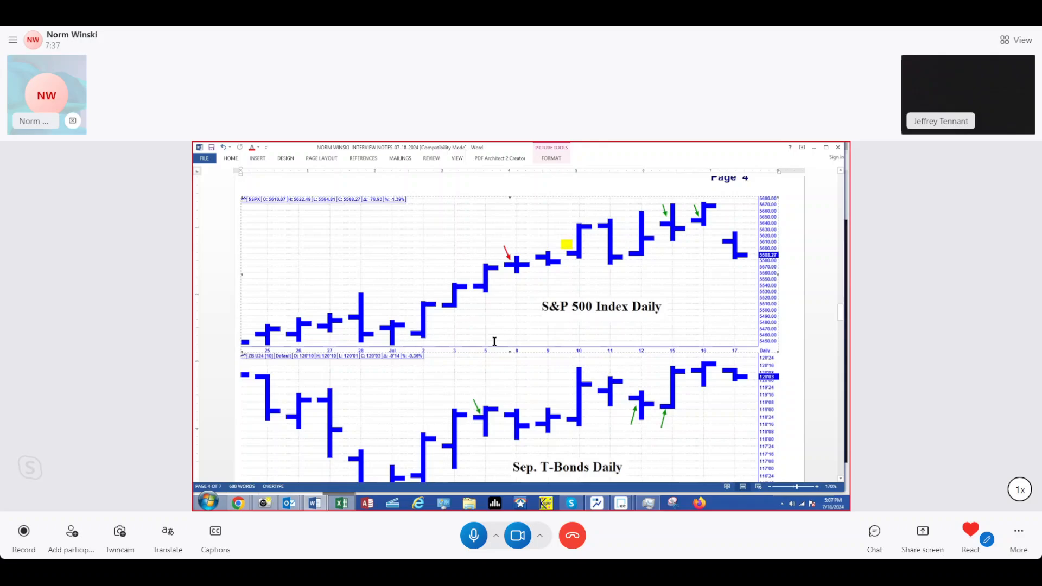
scroll(down, 3)
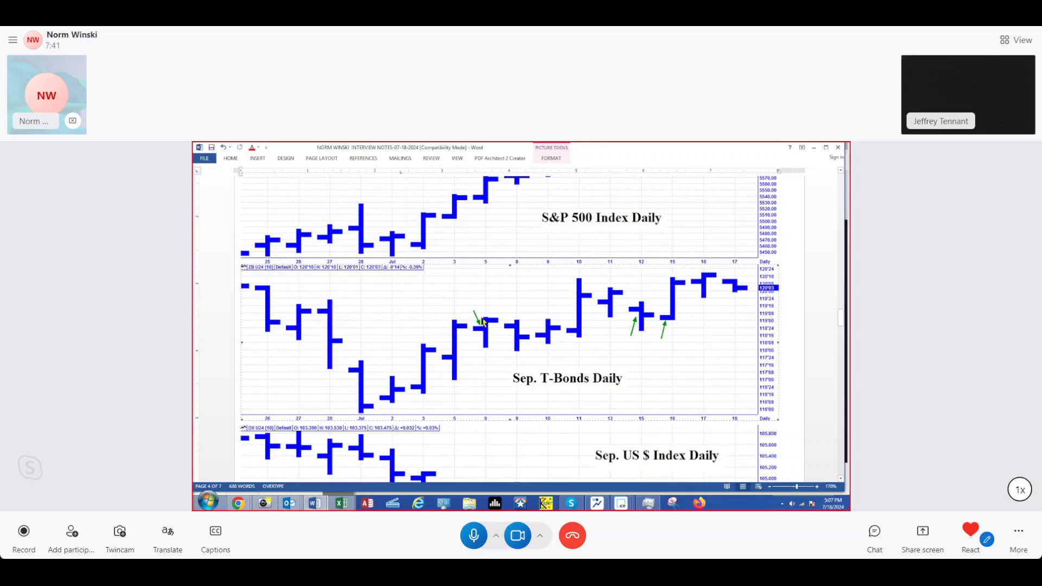
mouse_move(641, 326)
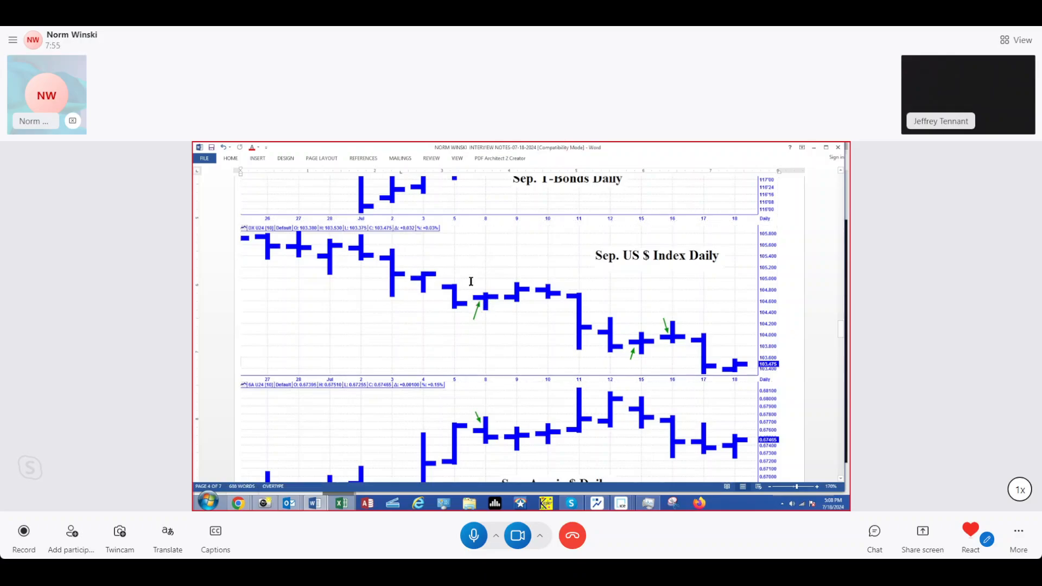
mouse_move(636, 371)
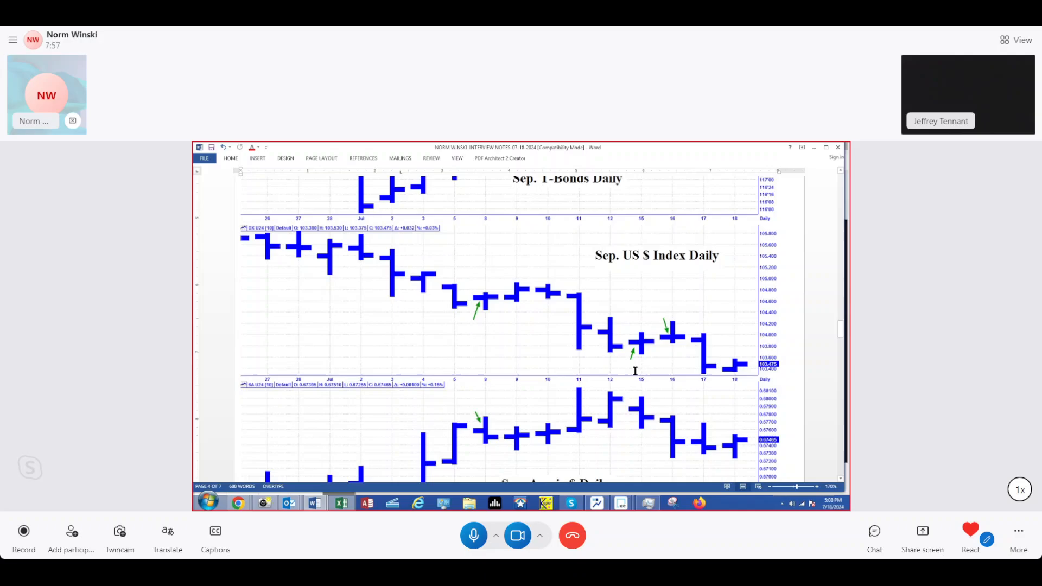
Step: Scroll so page 4's Sep. Aussie $ Daily chart and its disclaimer are fully visible
scroll(down, 3)
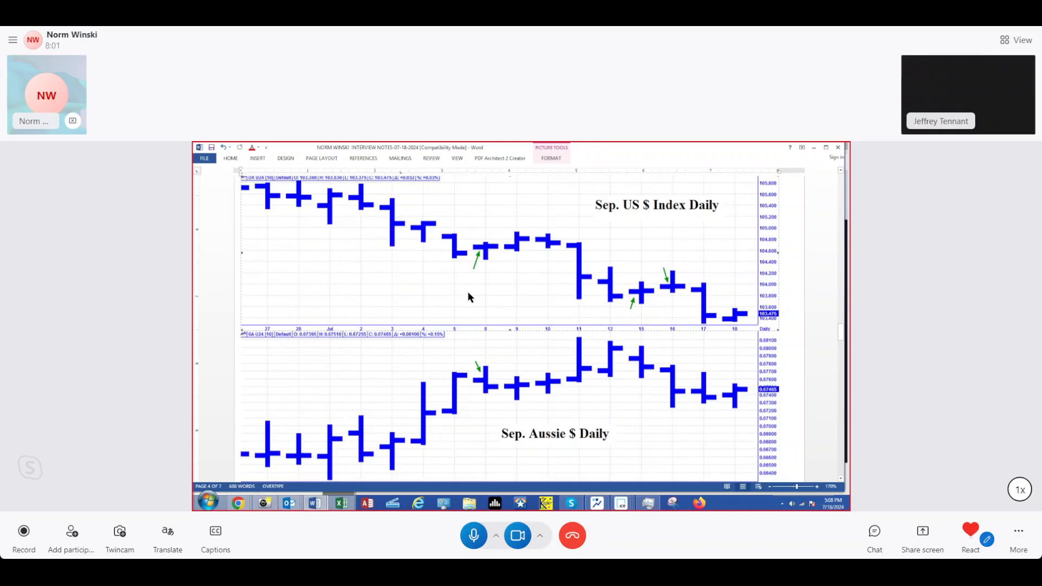
scroll(down, 3)
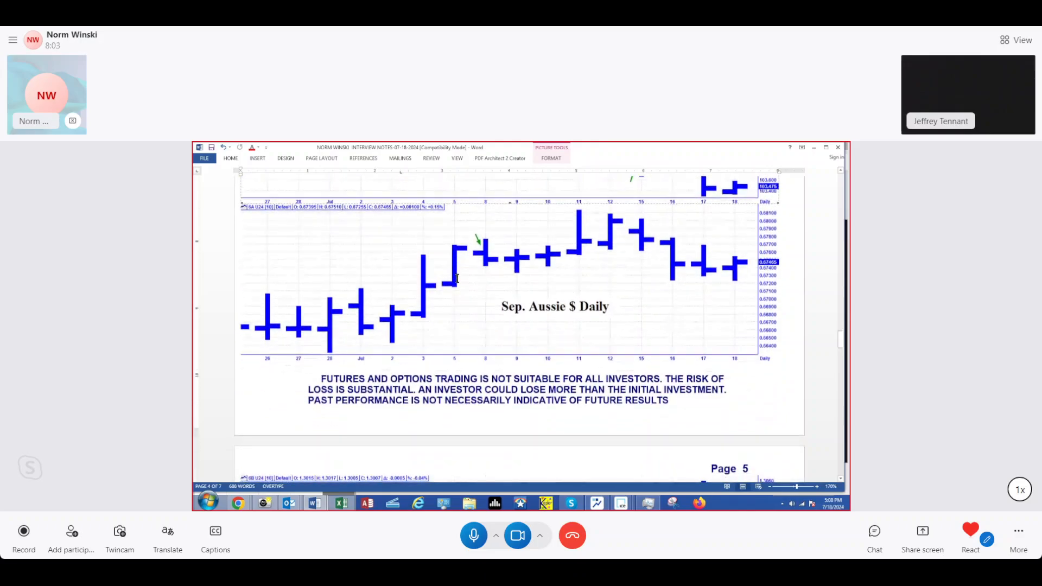
scroll(down, 3)
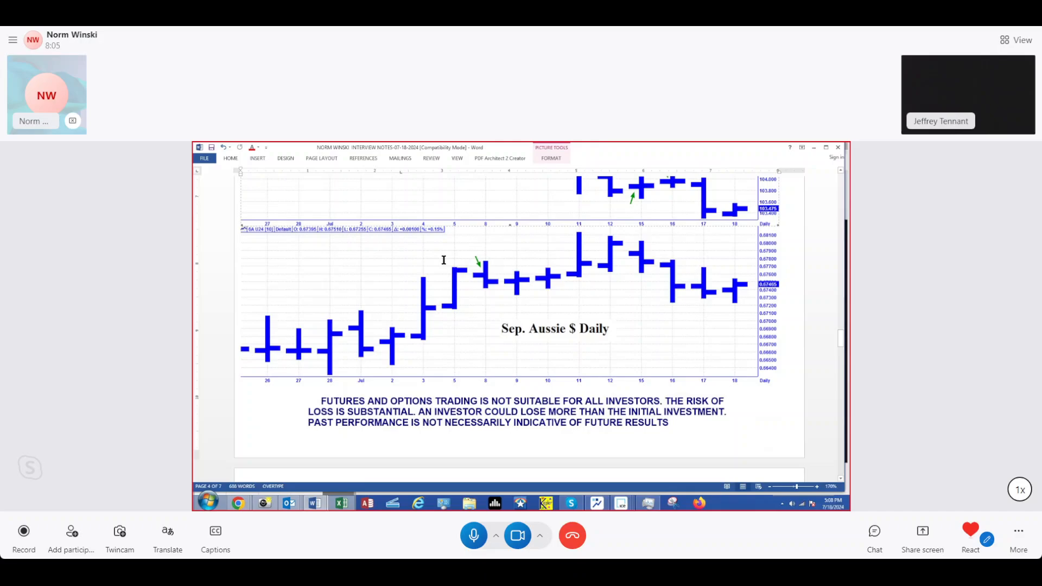
scroll(down, 3)
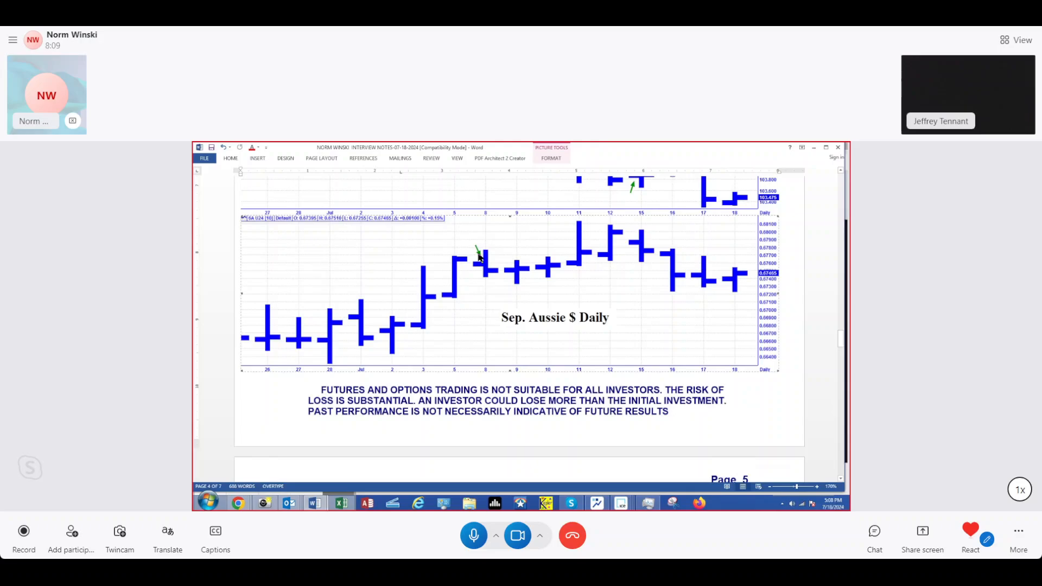
Step: Scroll through page 5's Sep. BP and C$ Daily charts
scroll(down, 3)
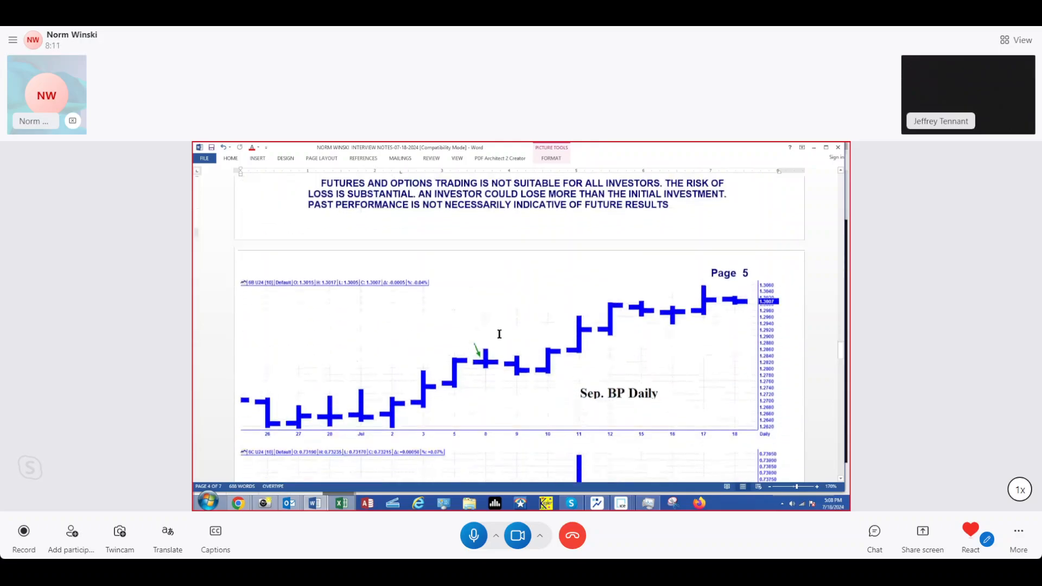
scroll(down, 3)
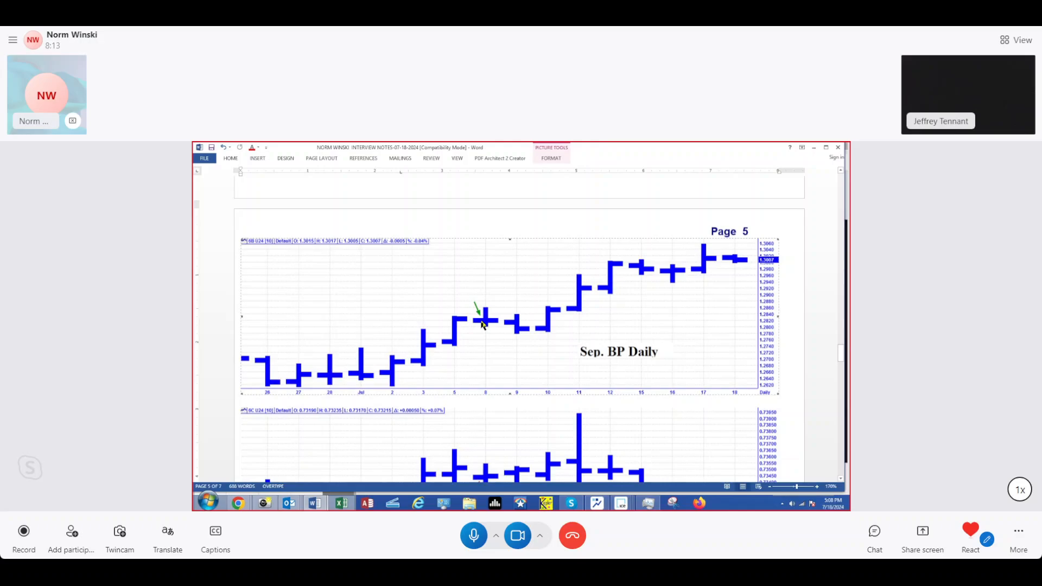
scroll(down, 3)
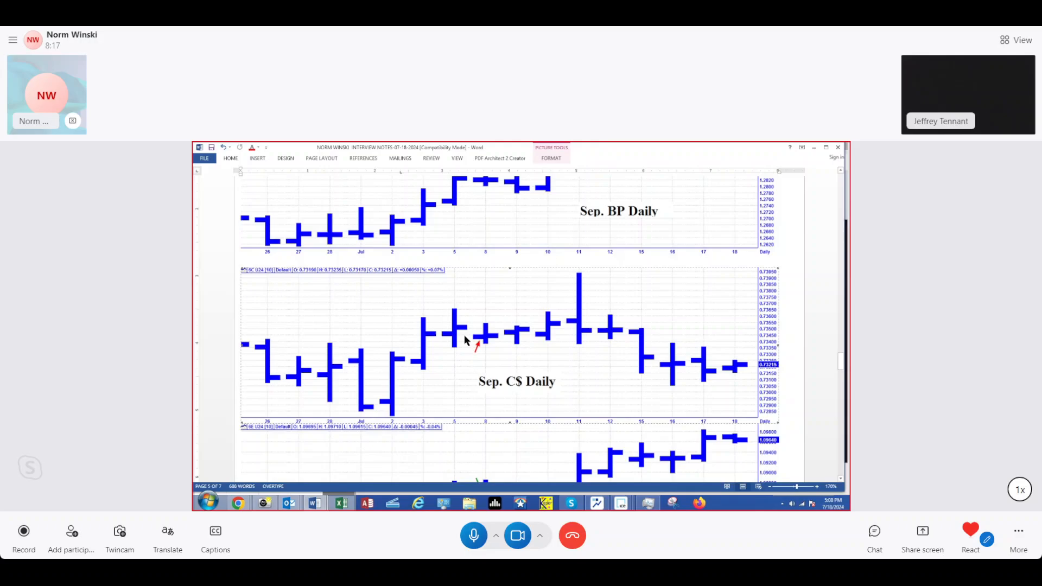
scroll(down, 3)
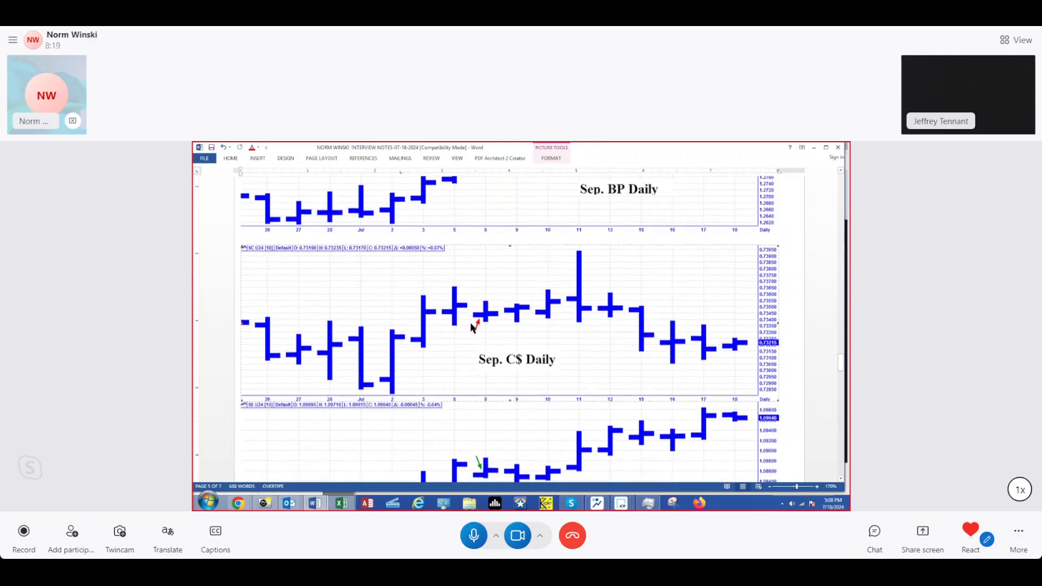
Step: Scroll past the Euro and JY charts to page 6's total score of 24 winners out of 31
scroll(down, 3)
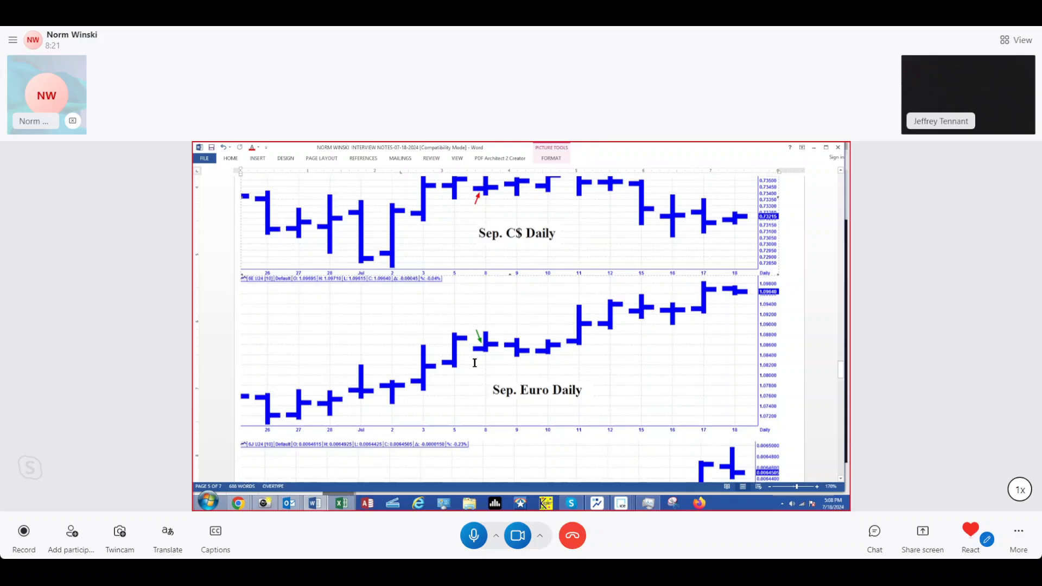
scroll(down, 3)
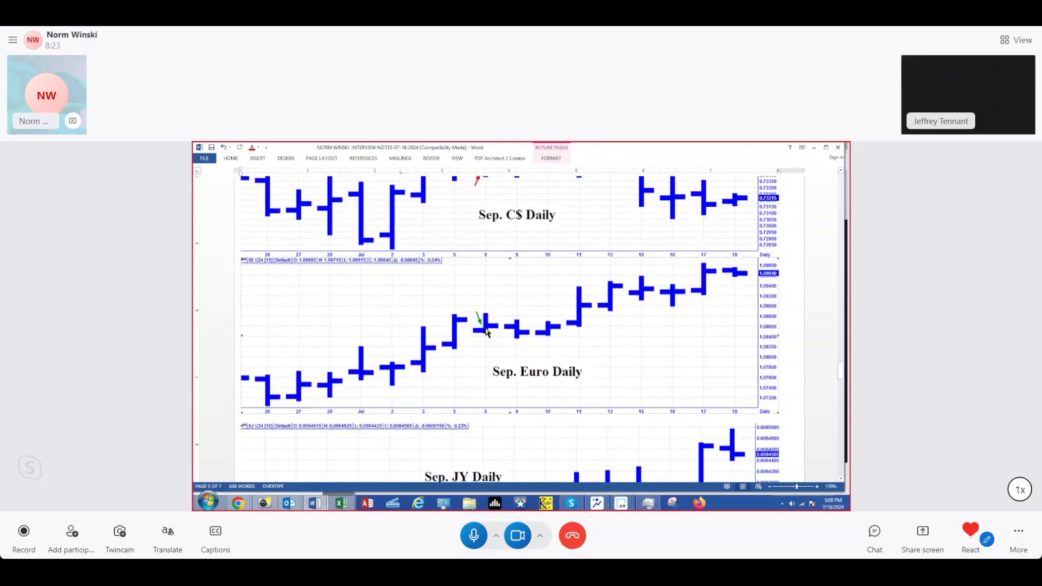
mouse_move(465, 319)
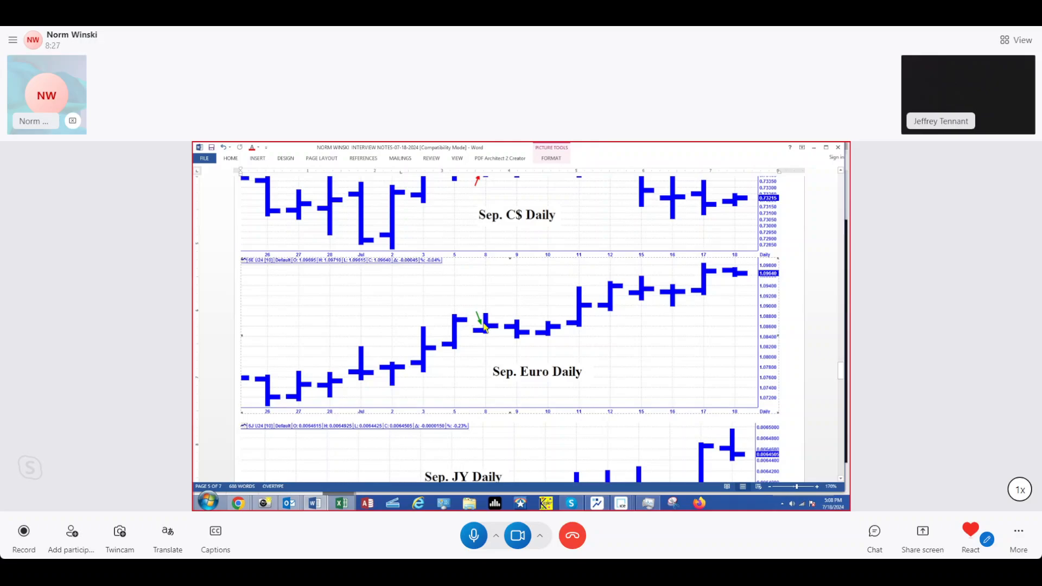
mouse_move(531, 344)
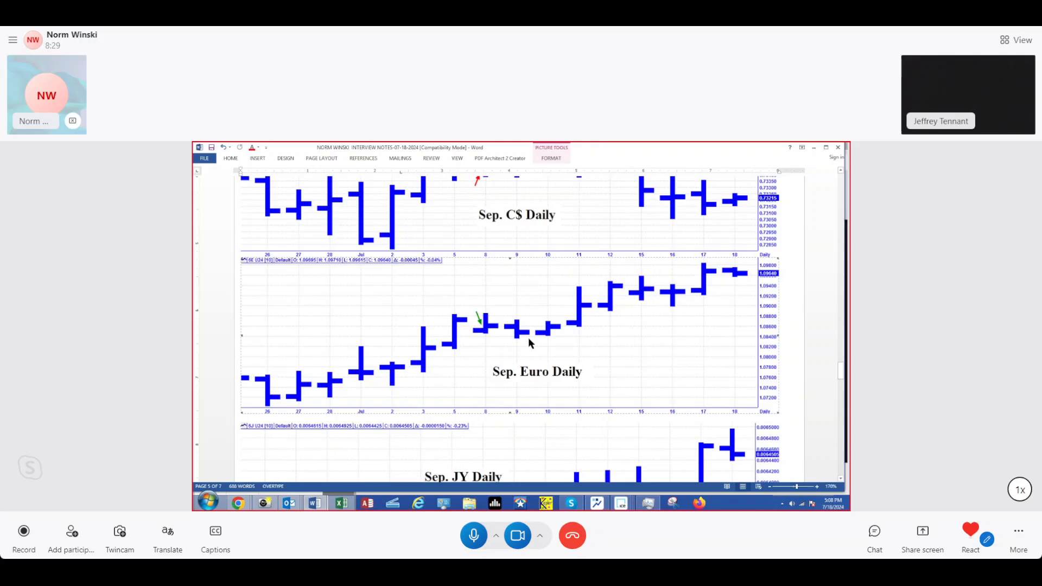
scroll(down, 3)
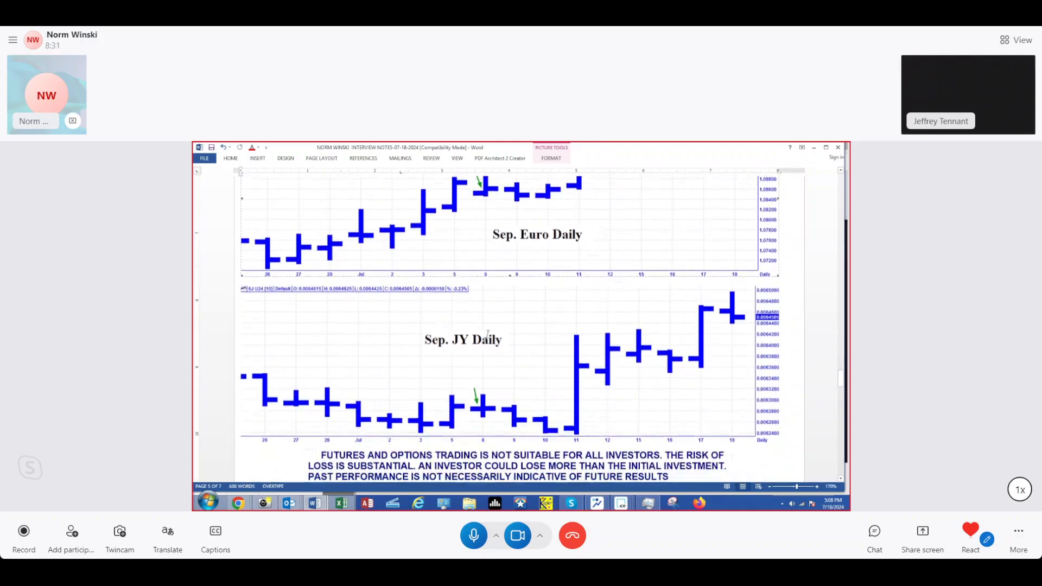
scroll(down, 3)
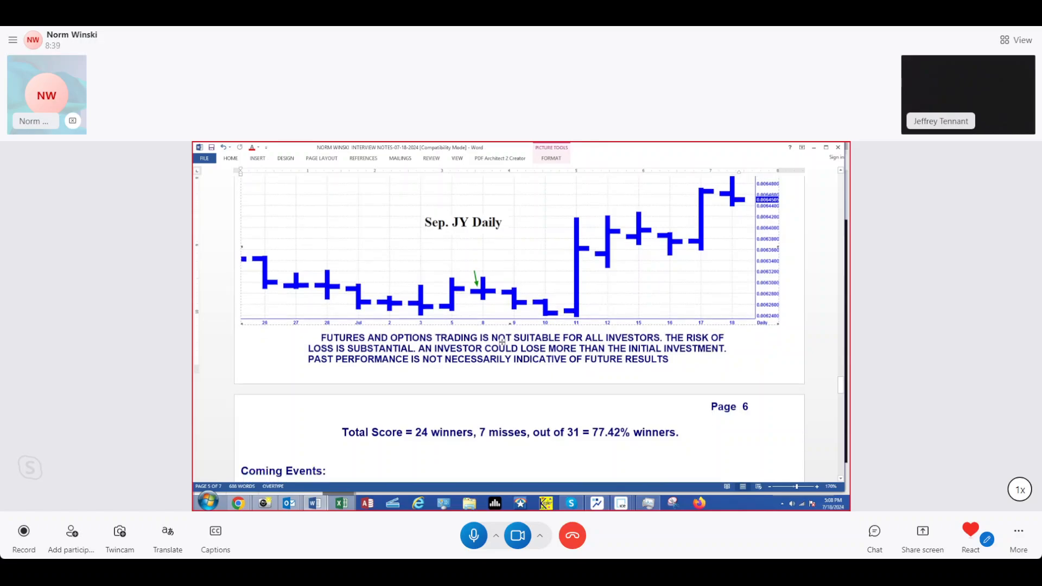
Step: Scroll to page 6's Coming Events list, items A through E, above Norm Winski's biography
scroll(down, 3)
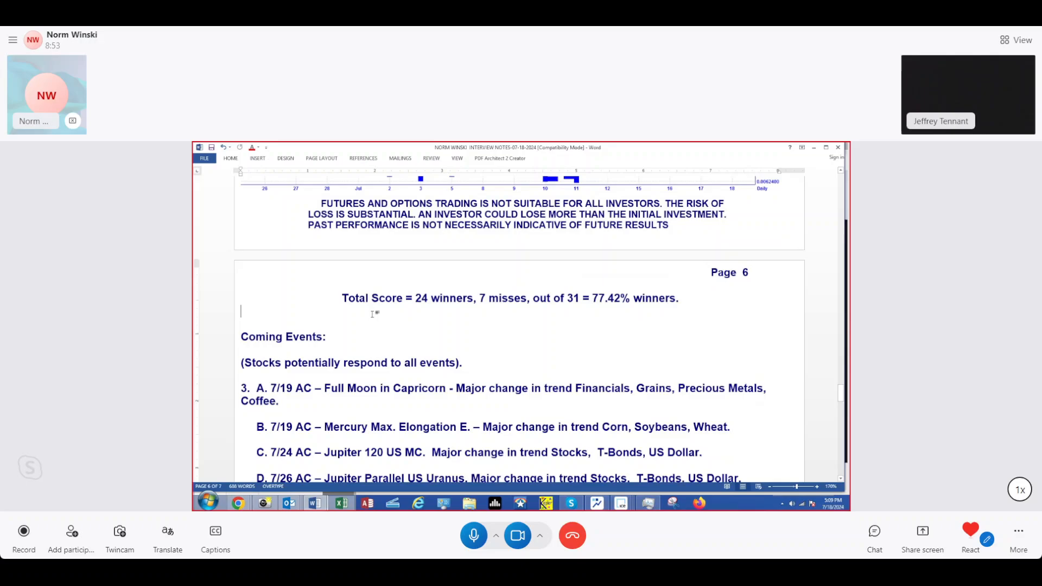
scroll(down, 3)
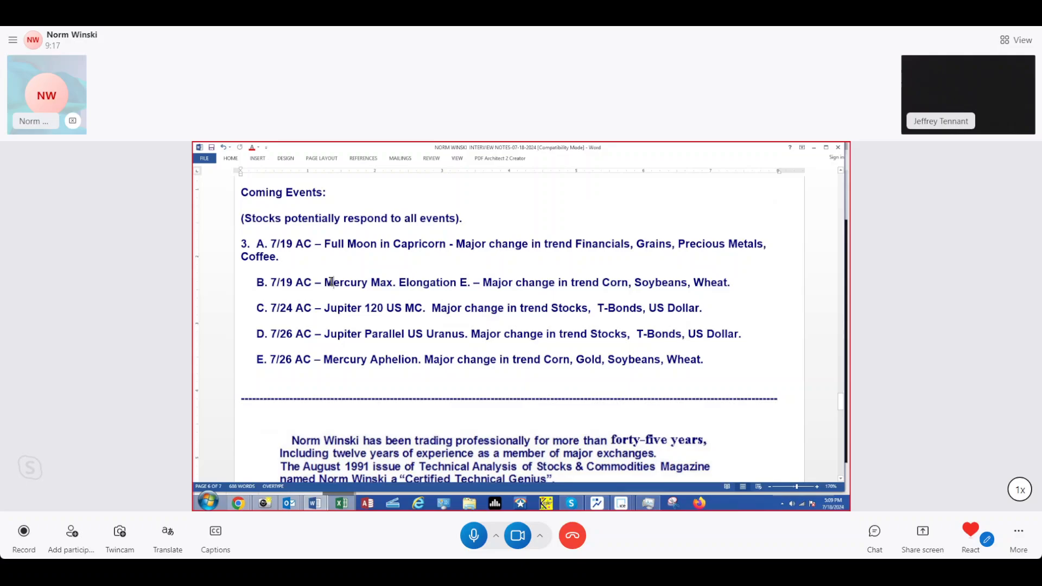
mouse_move(330, 280)
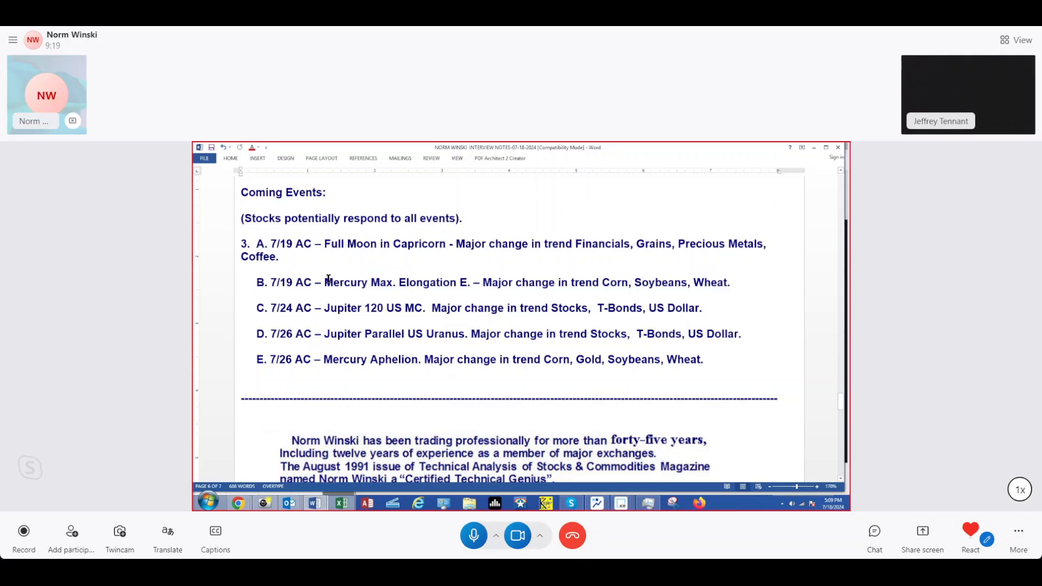
mouse_move(429, 245)
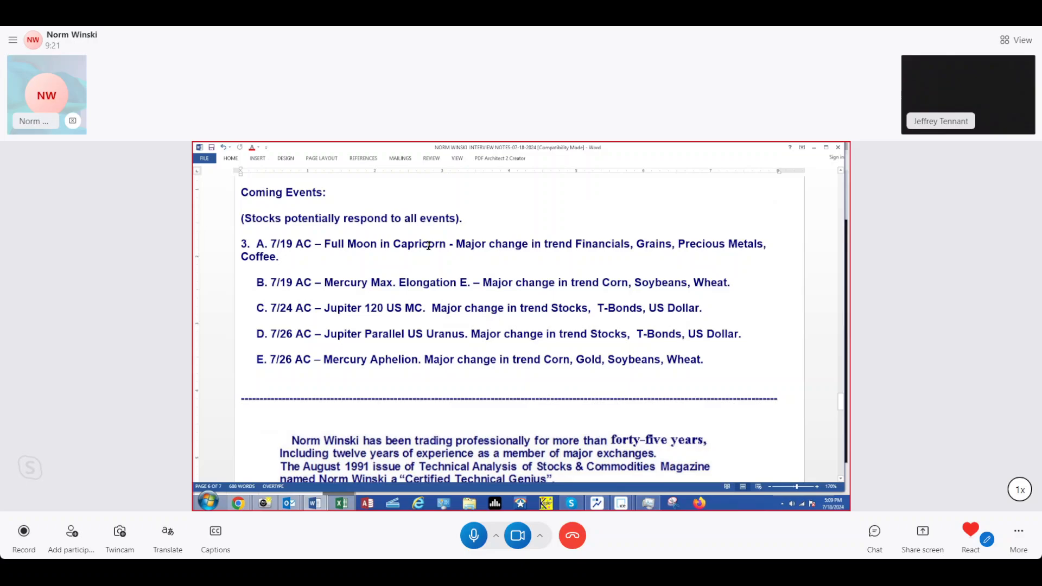
mouse_move(626, 275)
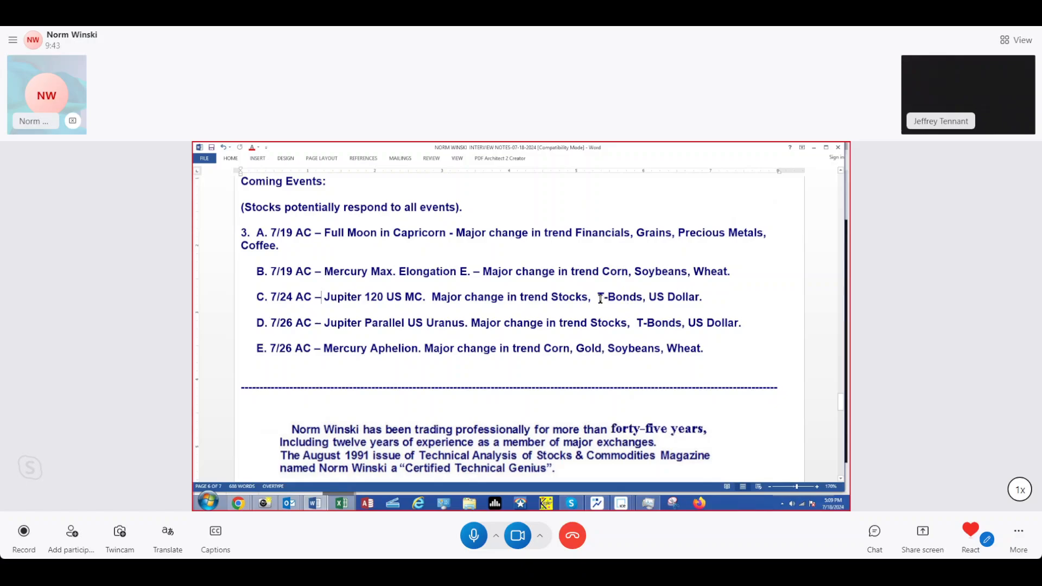
Step: Scroll past coming events C–E and the dashed separator to Norm Winski's education-and-experience paragraph and photo
scroll(down, 3)
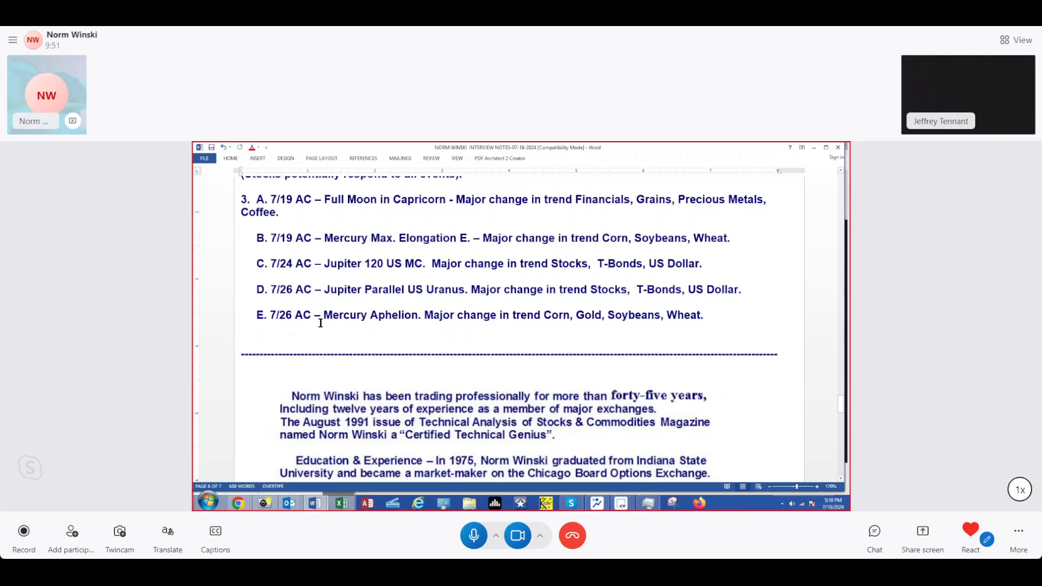
scroll(down, 3)
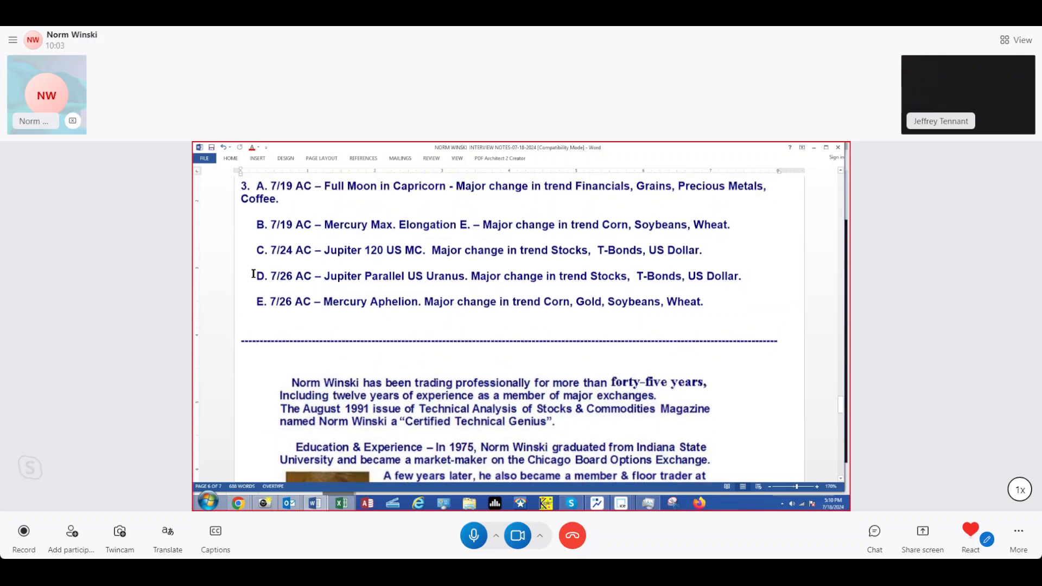
scroll(down, 3)
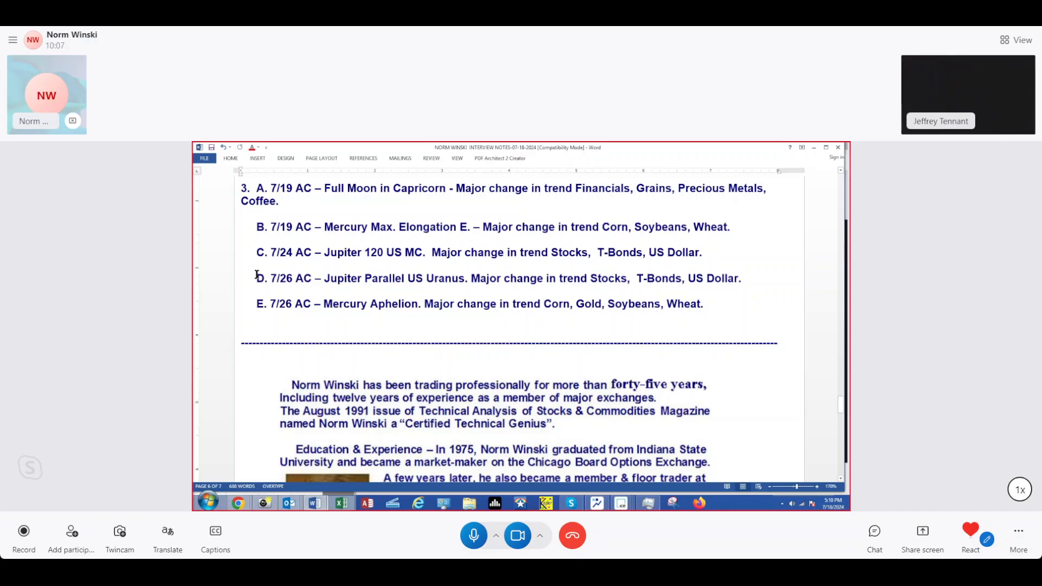
scroll(down, 3)
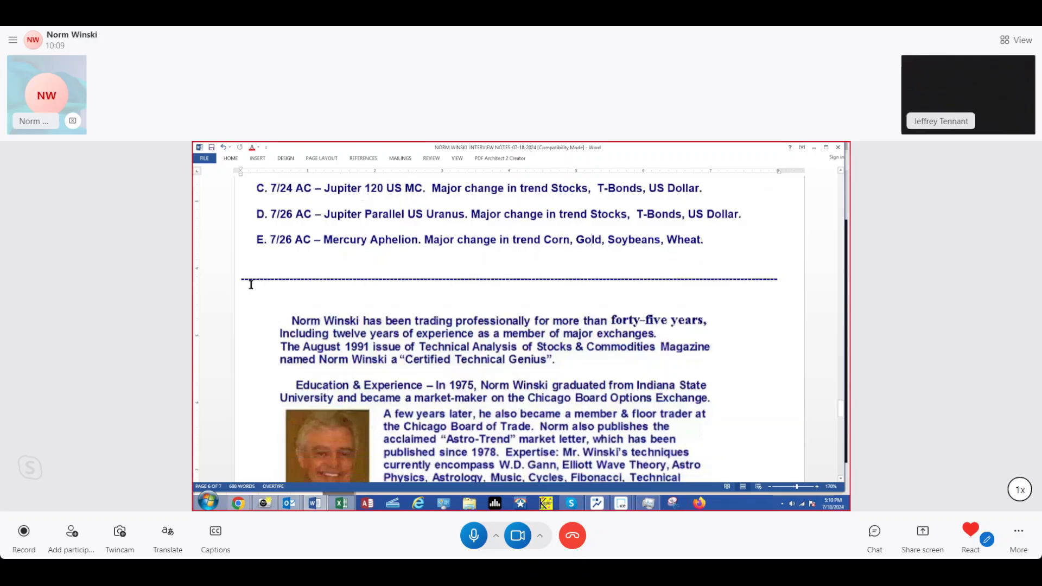
Step: Scroll through the biography to page 7's thank-you, phone and Skype contacts, and the closing risk disclaimers
scroll(down, 3)
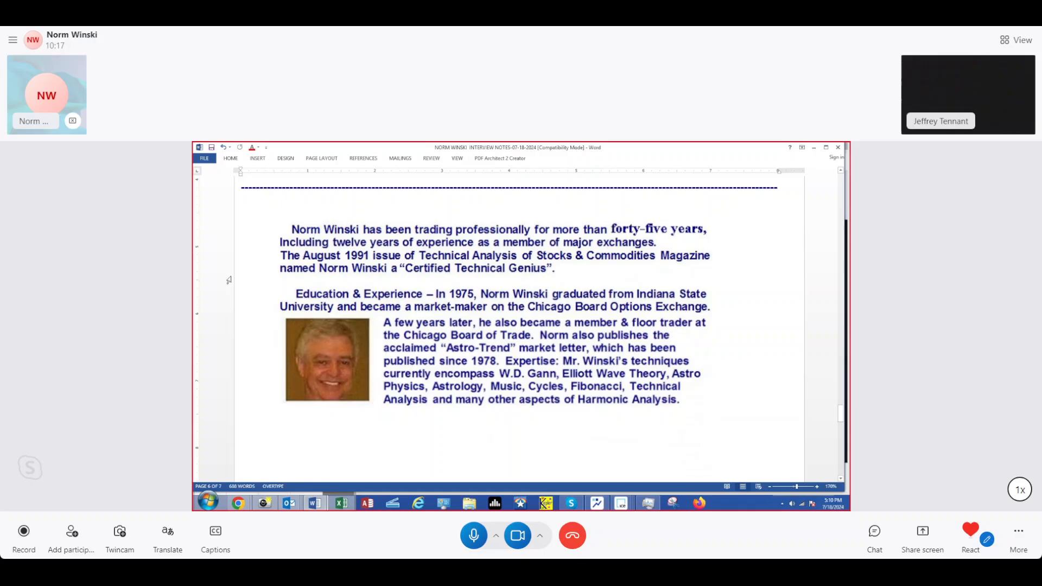
scroll(down, 3)
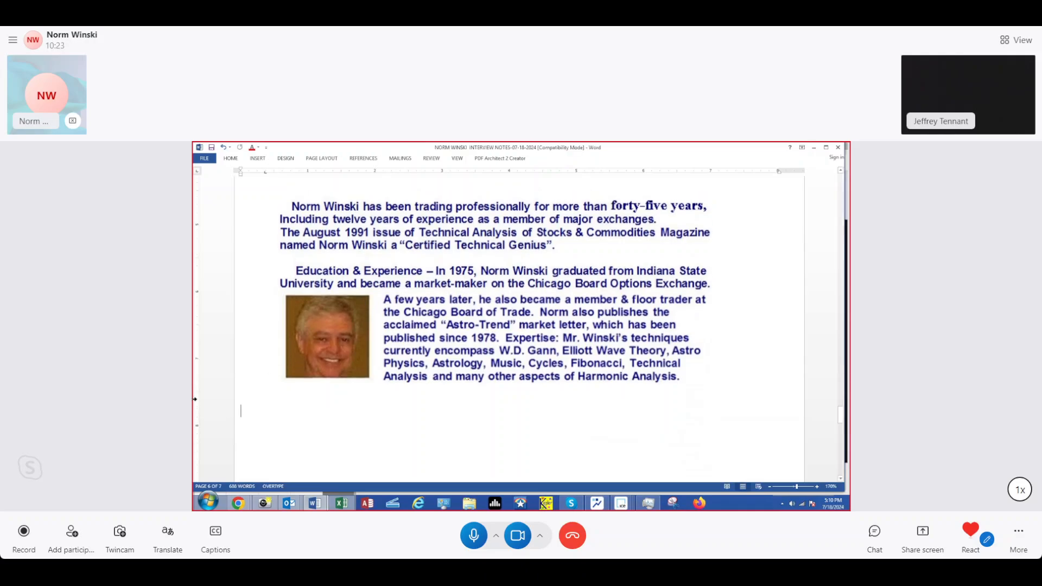
scroll(down, 3)
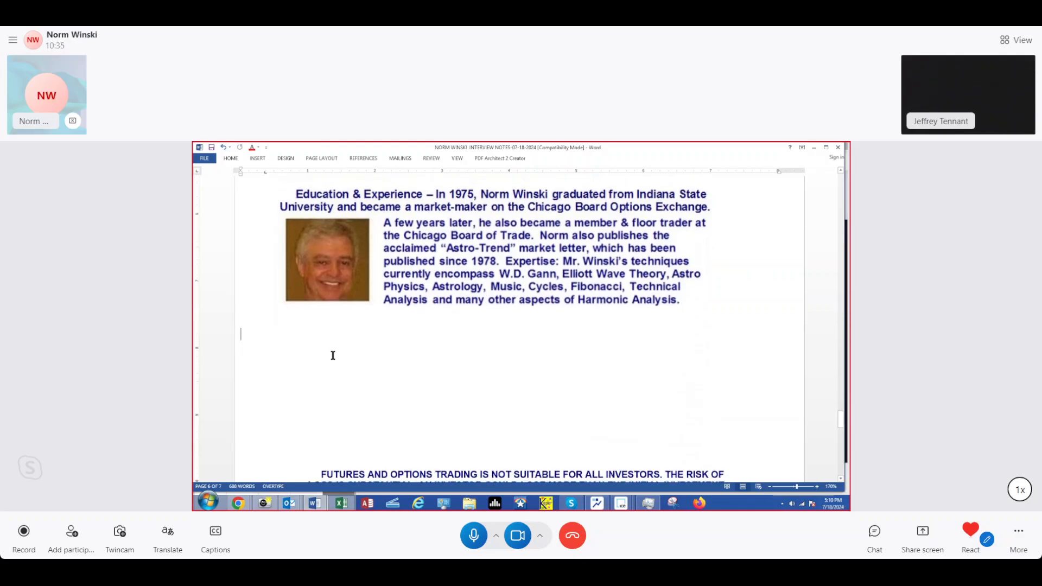
scroll(down, 3)
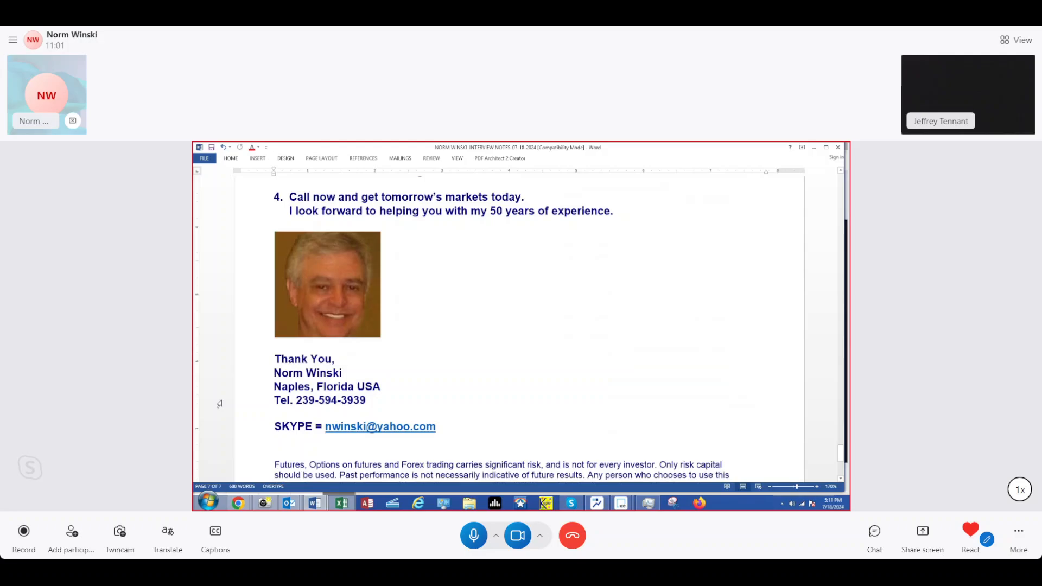
scroll(down, 3)
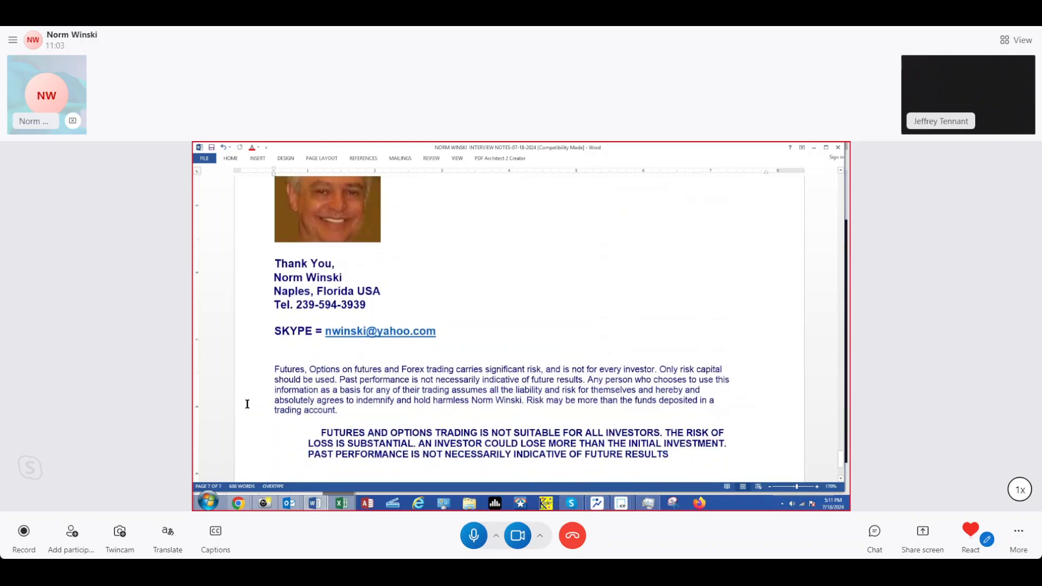